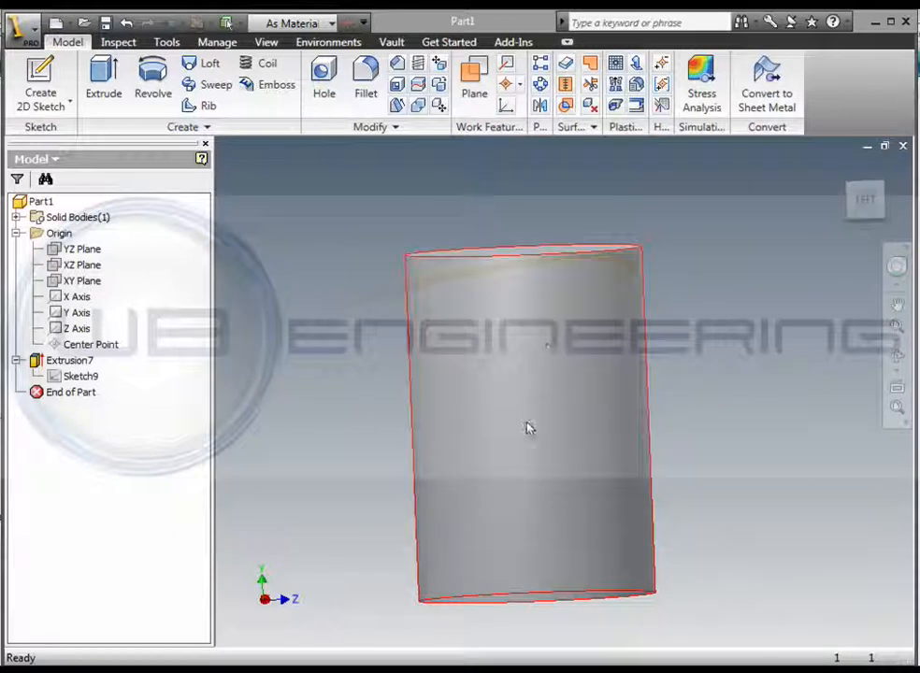
{"action": "mouse_move", "coordinate": [426, 325]}
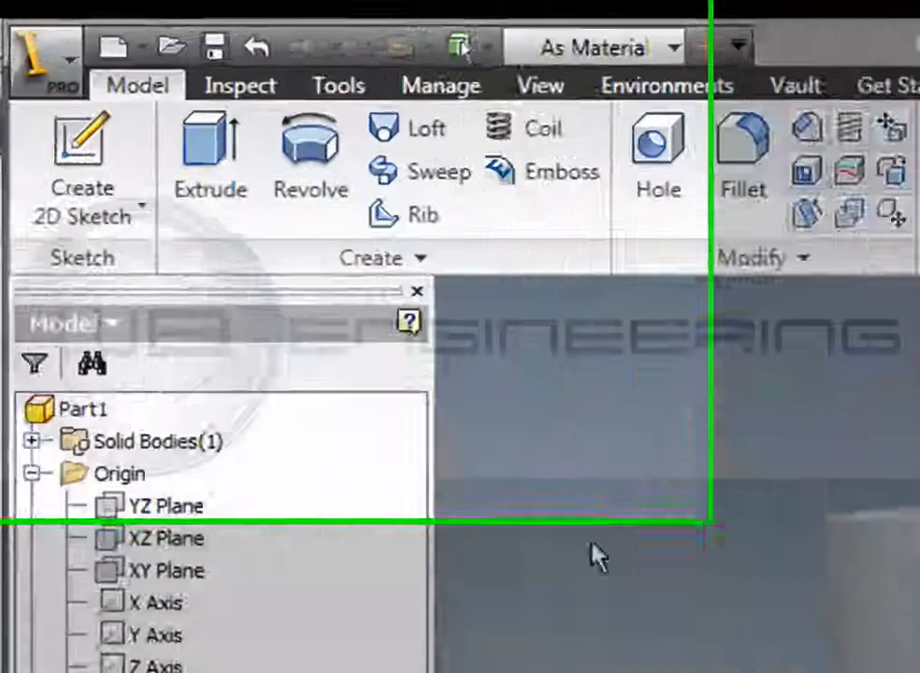
{"action": "mouse_move", "coordinate": [83, 163]}
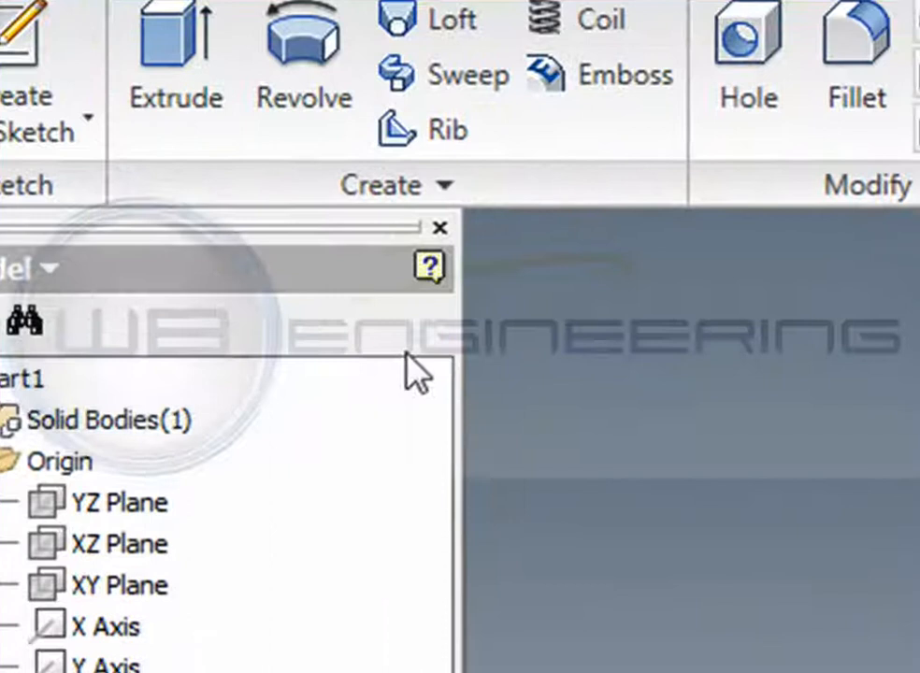
{"action": "mouse_move", "coordinate": [561, 393]}
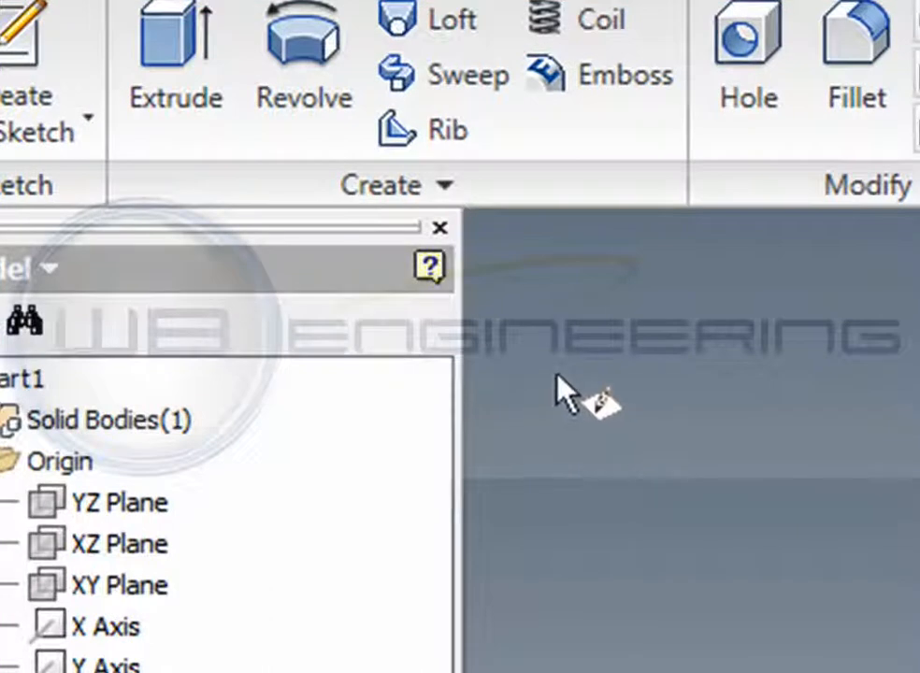
{"action": "mouse_move", "coordinate": [557, 370]}
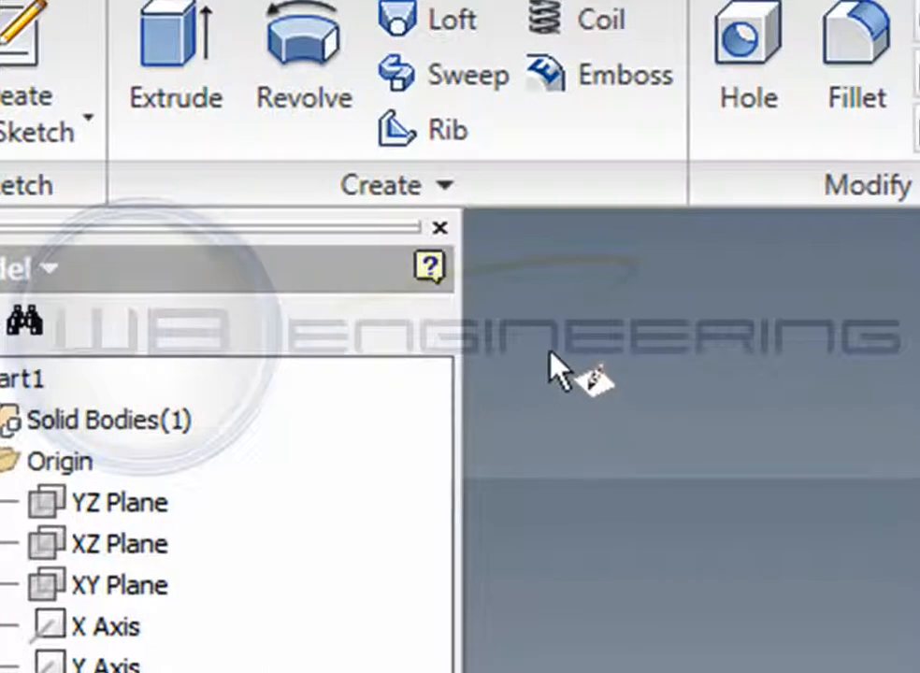
{"action": "mouse_move", "coordinate": [538, 355]}
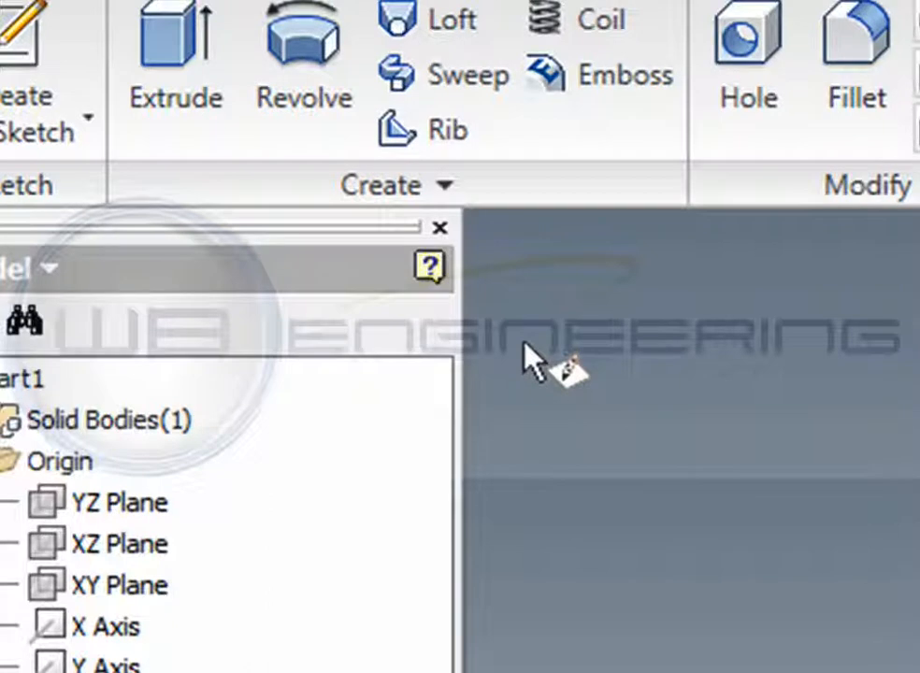
{"action": "mouse_move", "coordinate": [538, 379]}
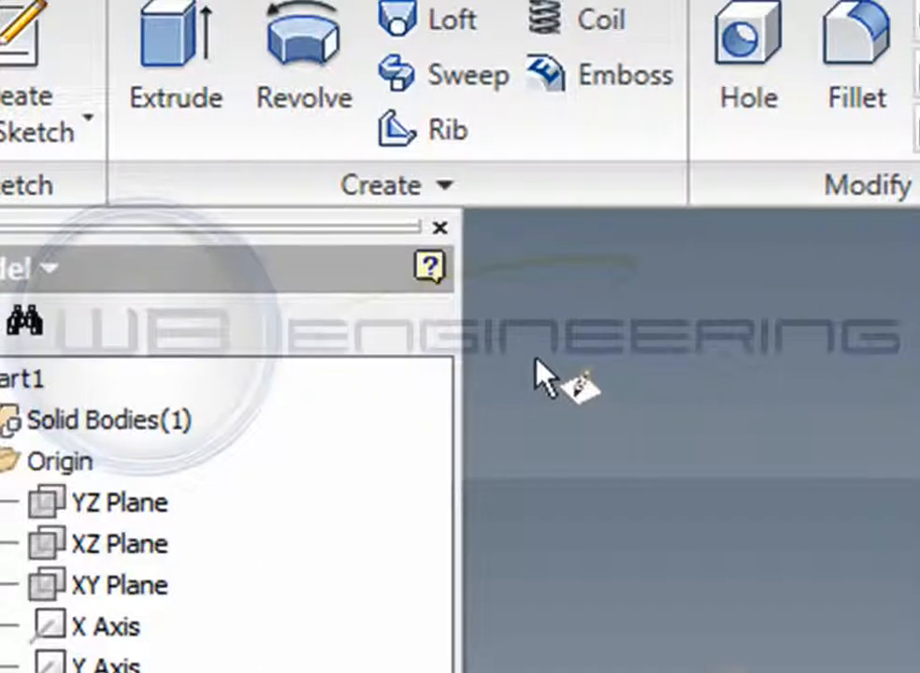
- View the cylinder from the Front and start Sketch14 on the XY Plane
{"action": "left_click", "coordinate": [125, 342]}
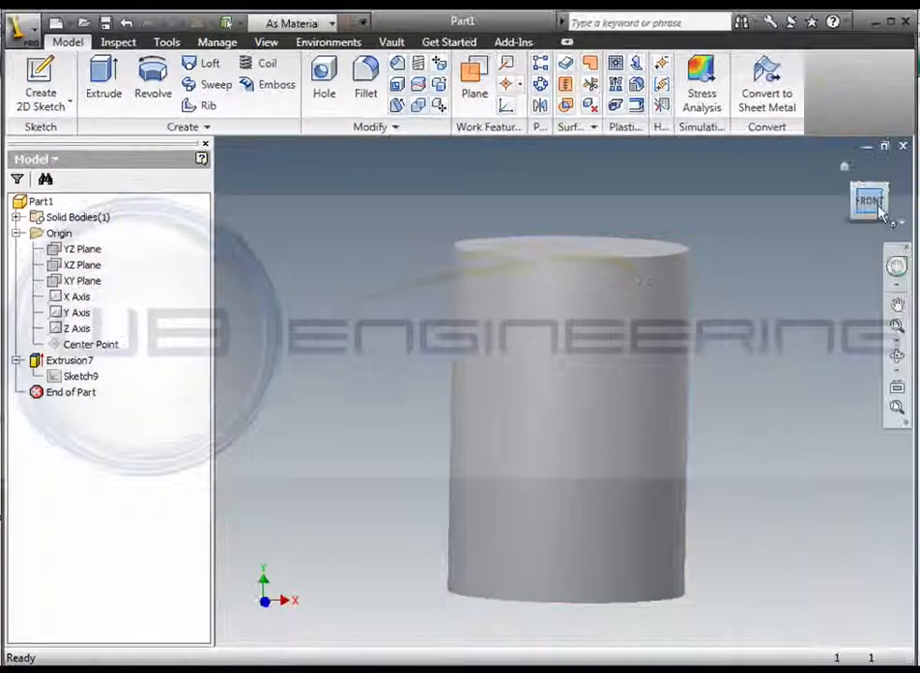
{"action": "left_click", "coordinate": [82, 281]}
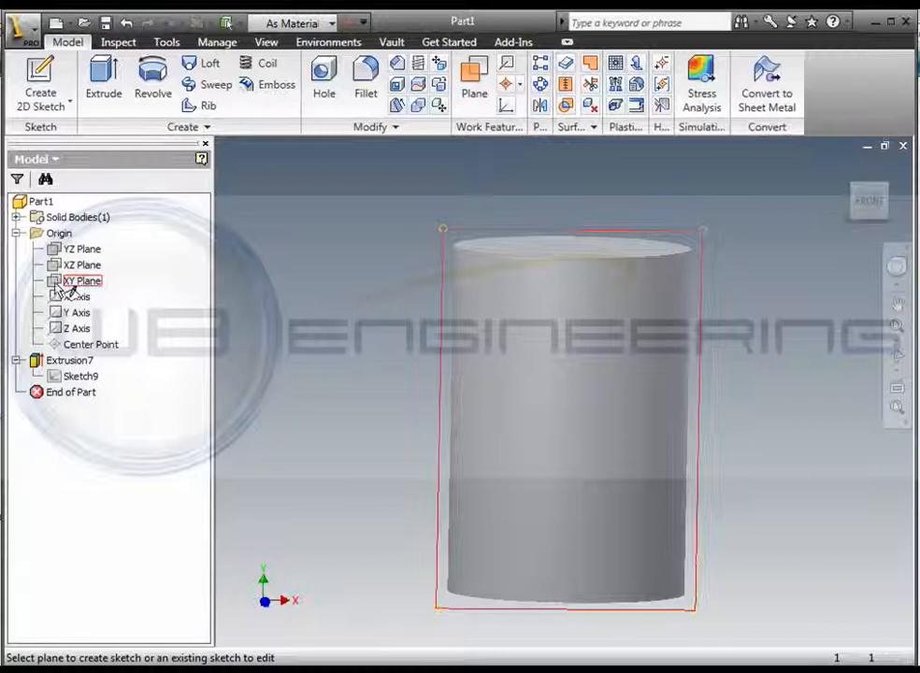
{"action": "left_click", "coordinate": [83, 280]}
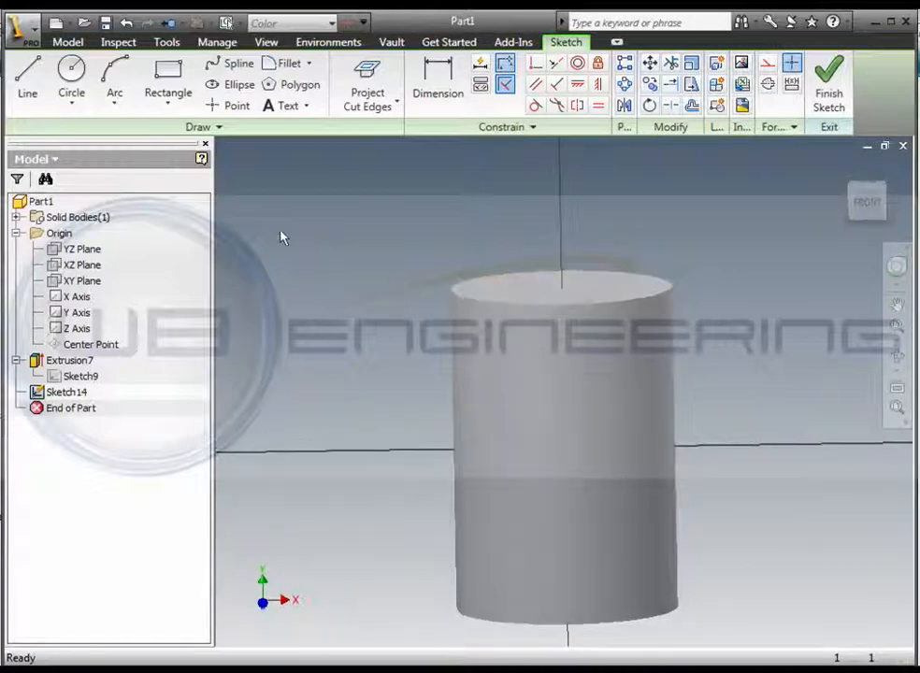
- Turn on Slice Graphics so the cylinder no longer hides Sketch14's plane
{"action": "left_click", "coordinate": [27, 79]}
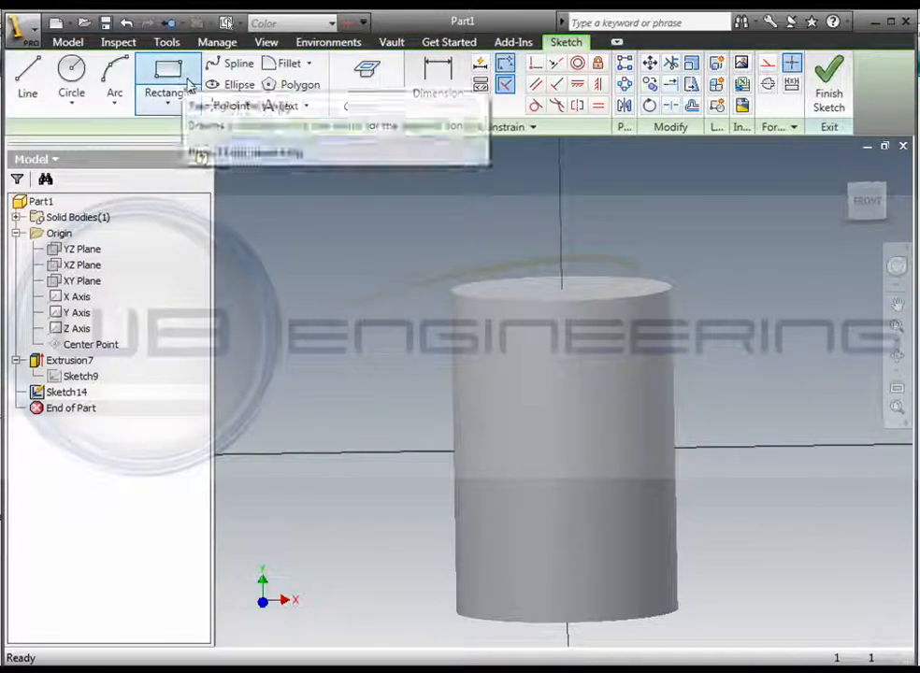
{"action": "left_click", "coordinate": [27, 79]}
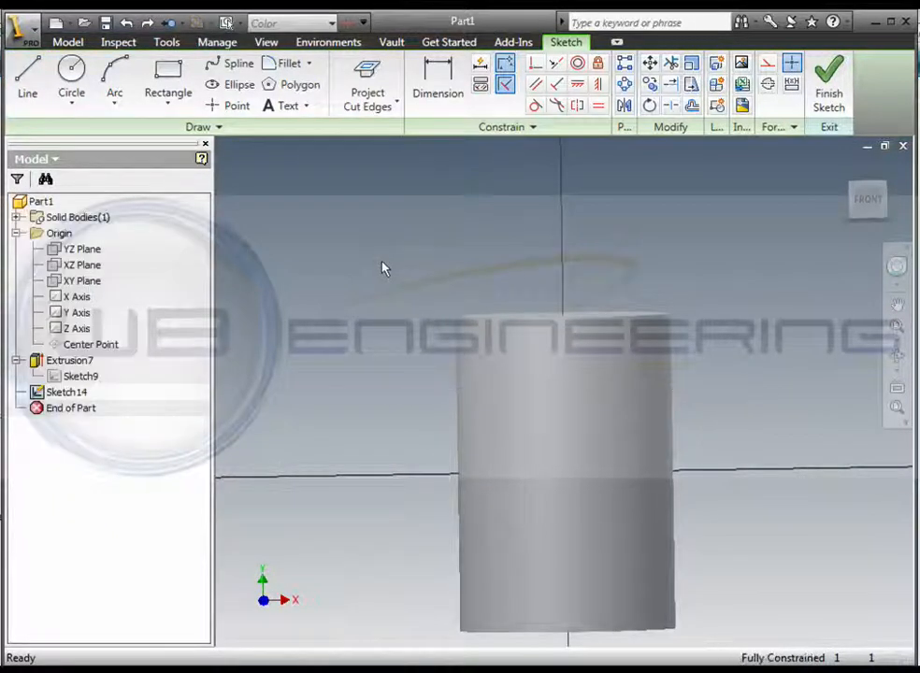
{"action": "left_click", "coordinate": [267, 42]}
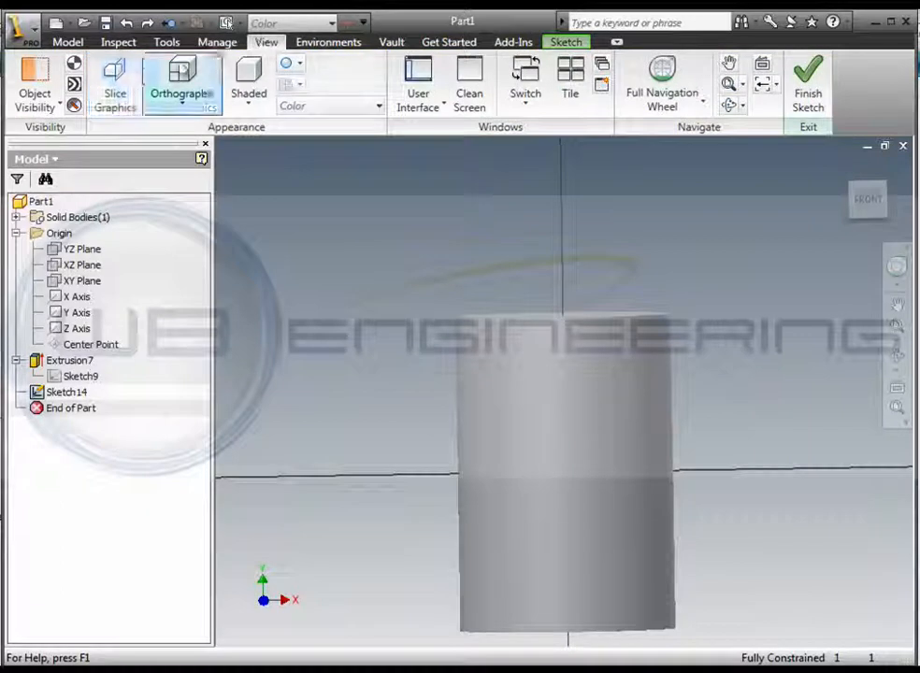
{"action": "mouse_move", "coordinate": [115, 79]}
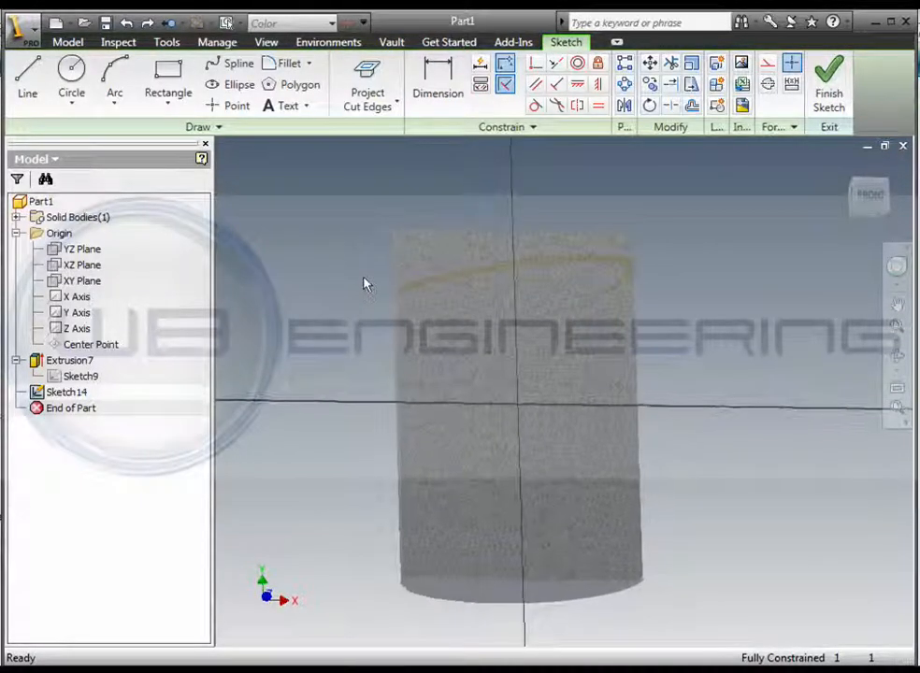
- Draw a slanted line across the cylinder's upper-left corner, then end the line command
{"action": "left_click", "coordinate": [27, 80]}
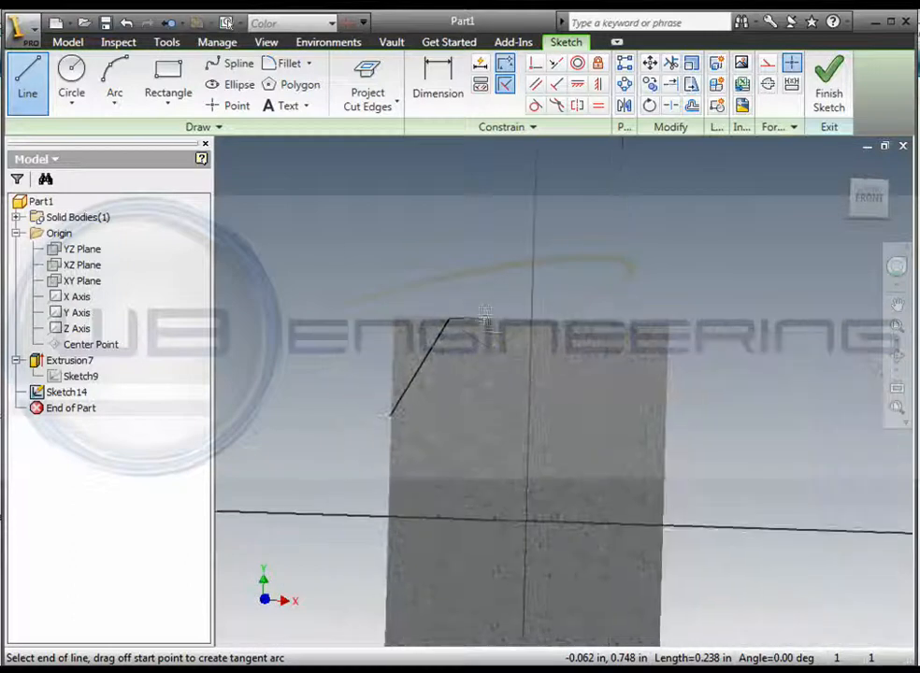
{"action": "mouse_move", "coordinate": [503, 309]}
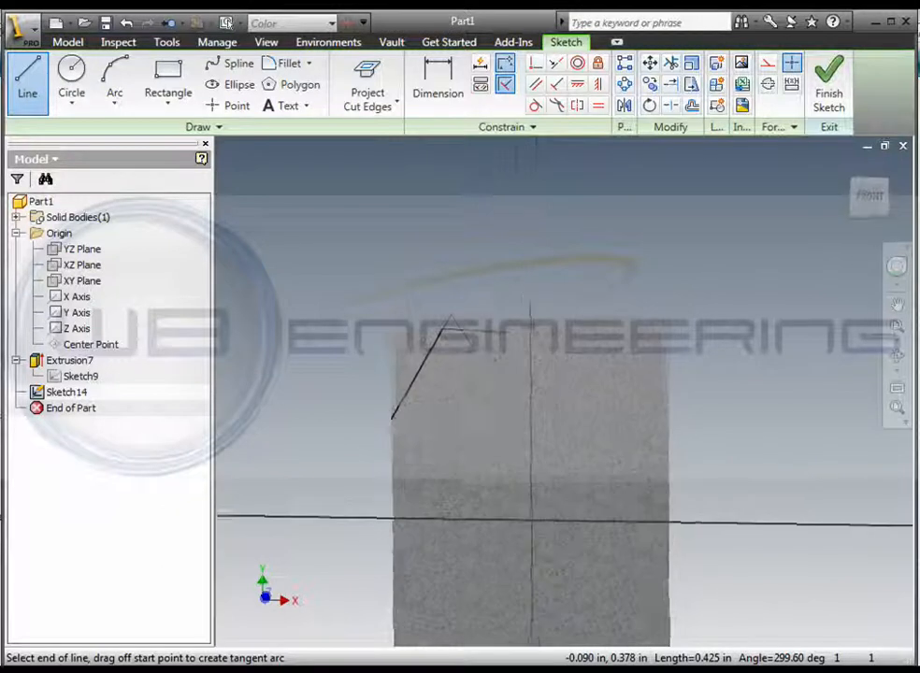
{"action": "right_click", "coordinate": [477, 280]}
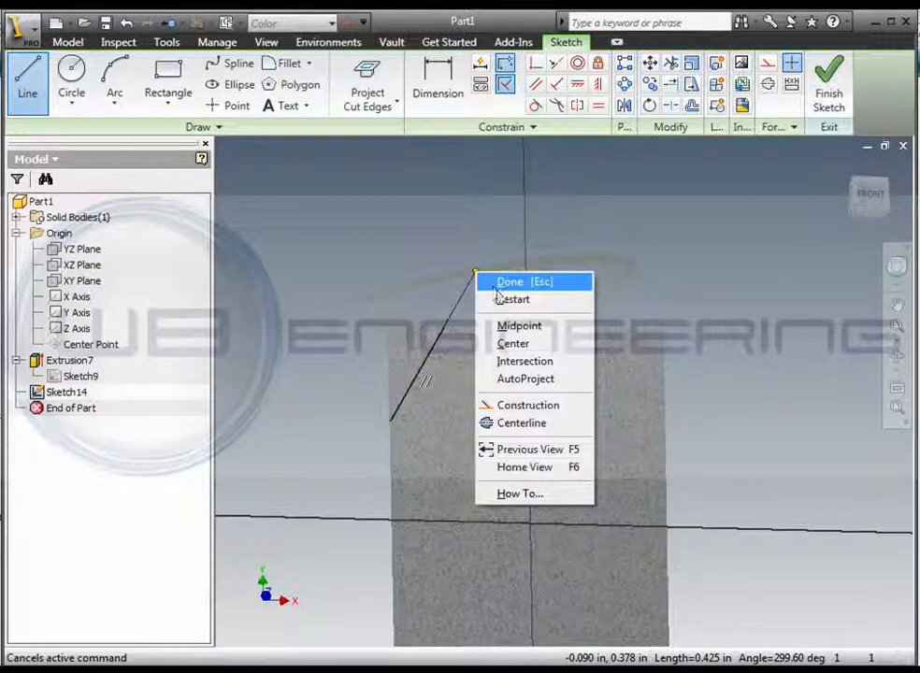
{"action": "left_click", "coordinate": [525, 281]}
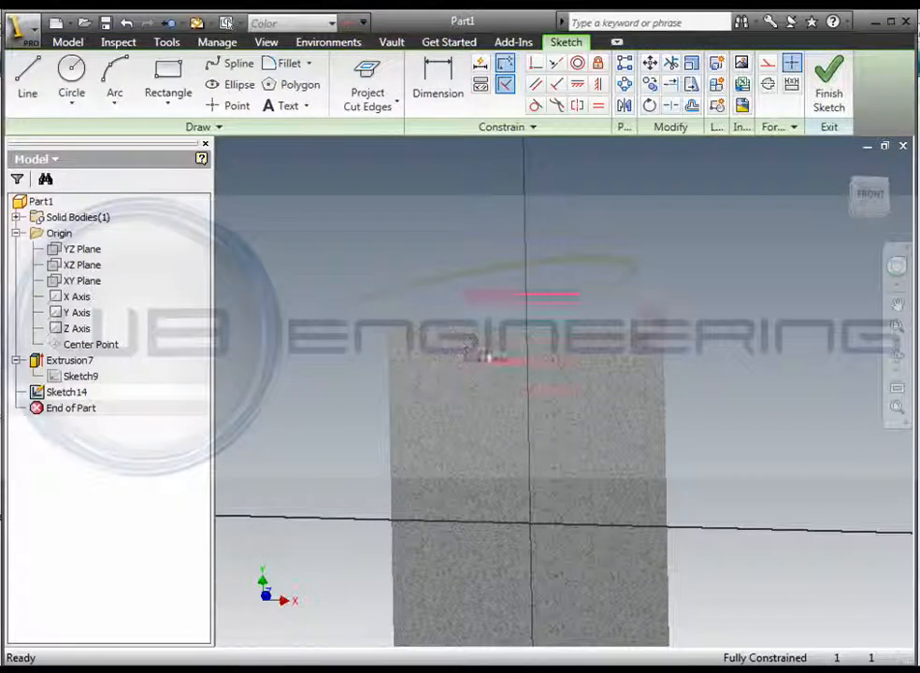
{"action": "mouse_move", "coordinate": [367, 80]}
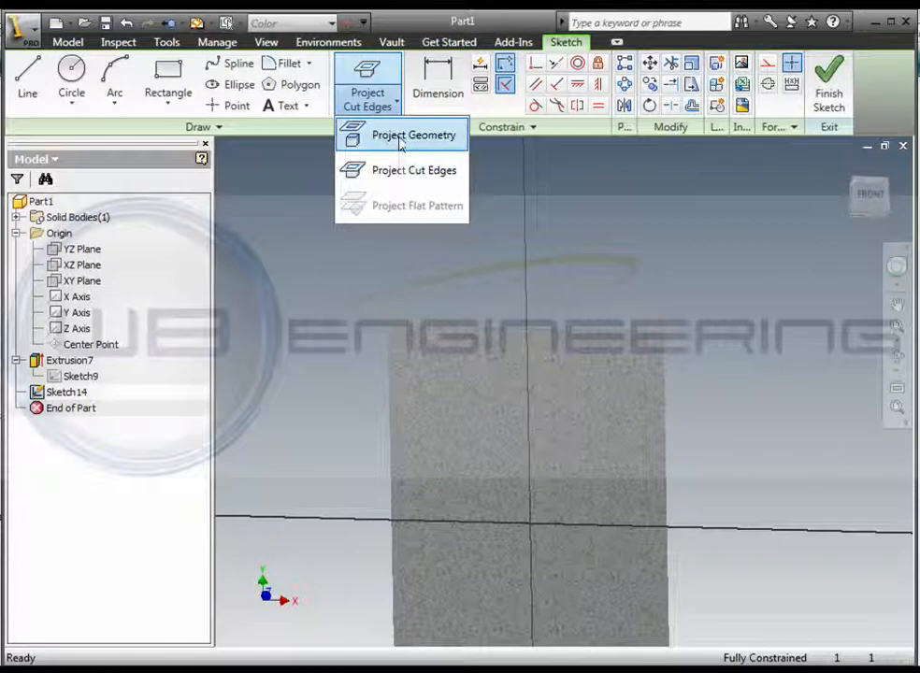
{"action": "mouse_move", "coordinate": [413, 135]}
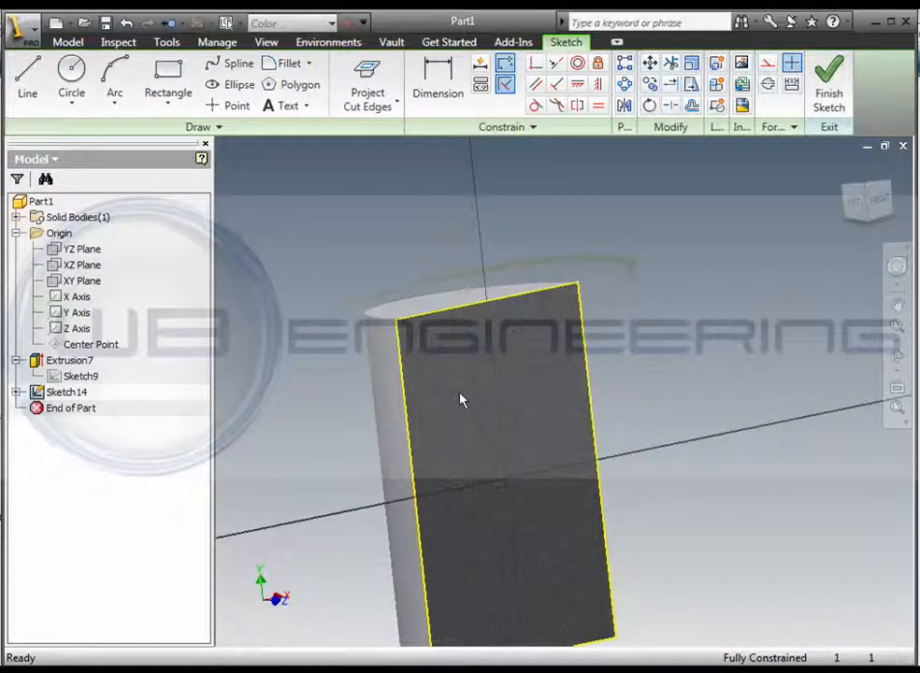
- Project the cylinder face's outline into Sketch14 as a rectangle
{"action": "left_click", "coordinate": [27, 80]}
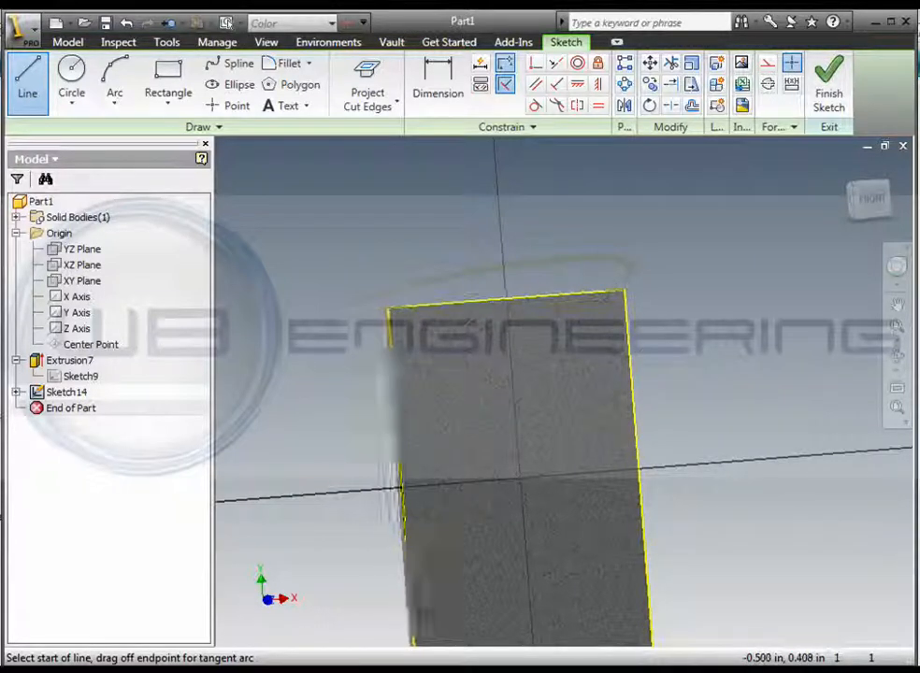
{"action": "left_click", "coordinate": [458, 342]}
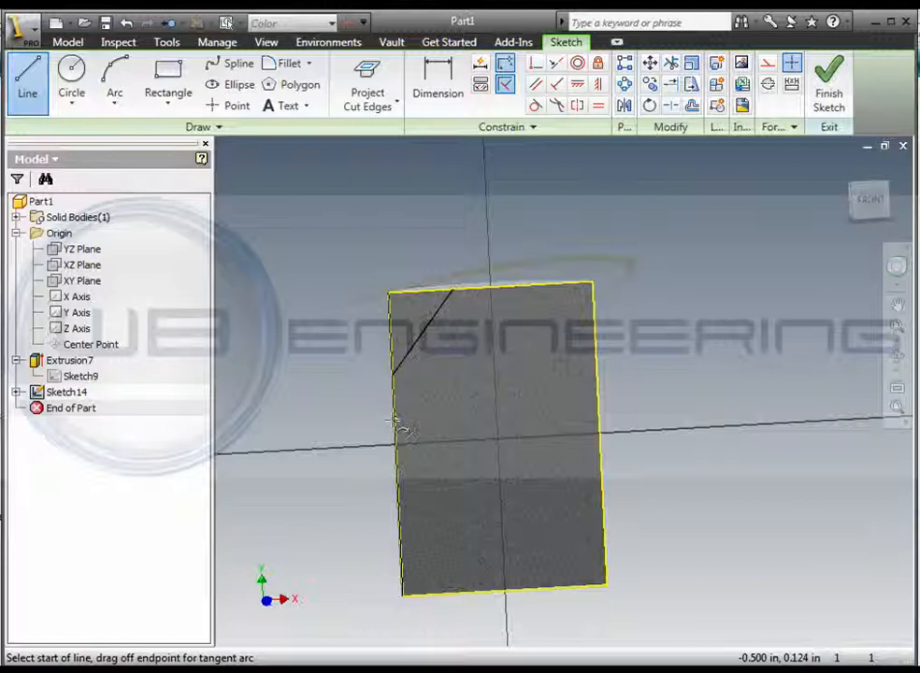
- Add a semicircular groove arc on the outline's left edge and a vertical centreline
{"action": "left_click", "coordinate": [114, 80]}
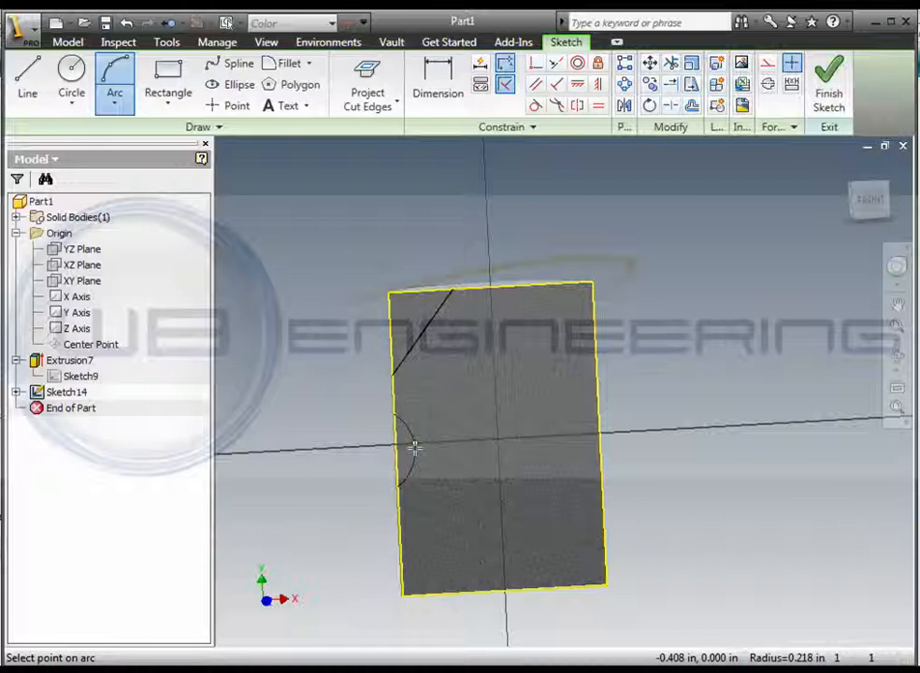
{"action": "left_click", "coordinate": [414, 449]}
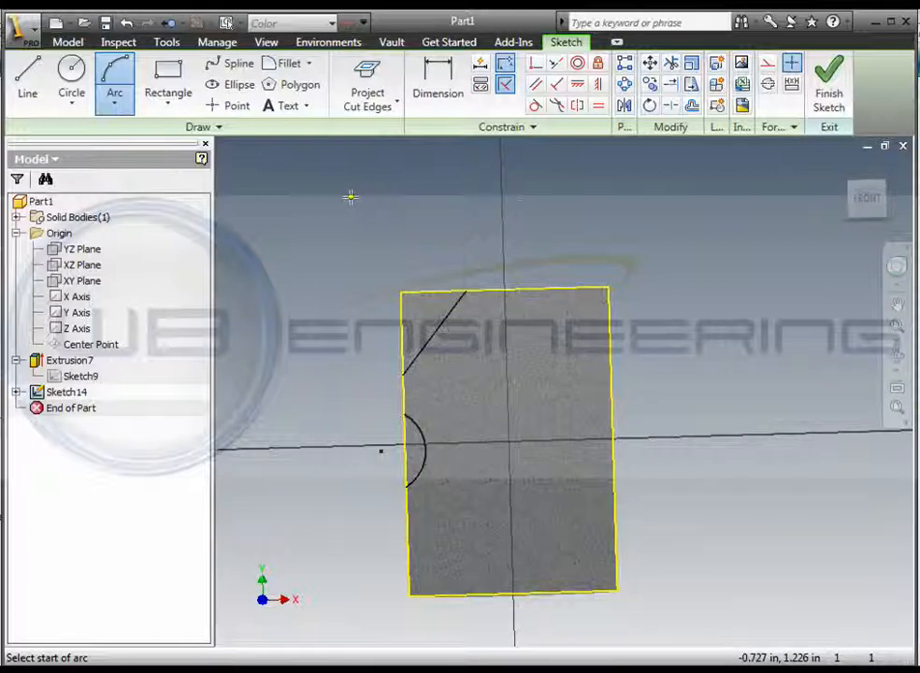
{"action": "left_click", "coordinate": [27, 79]}
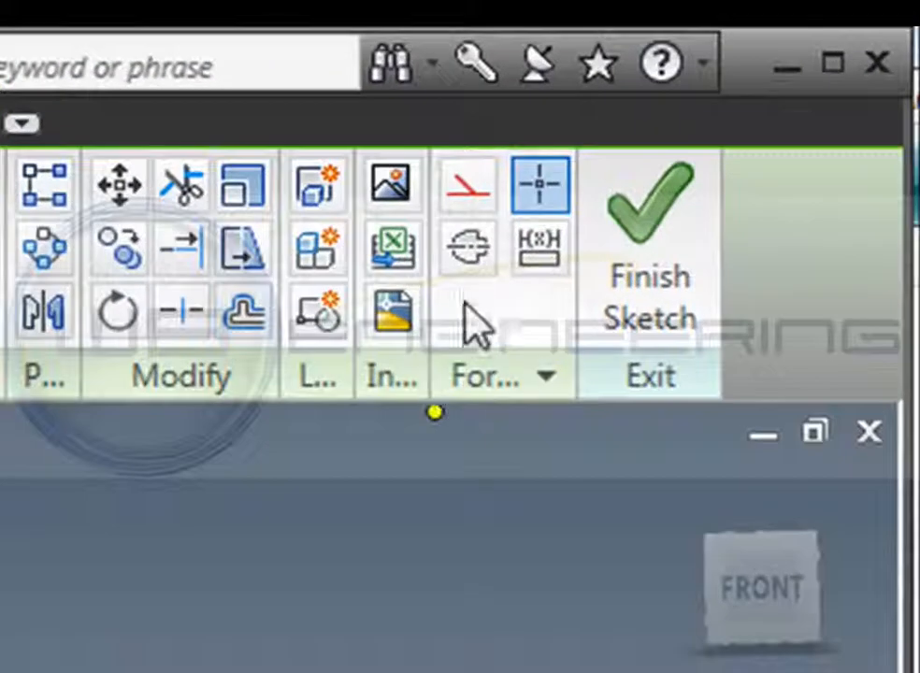
{"action": "mouse_move", "coordinate": [465, 248]}
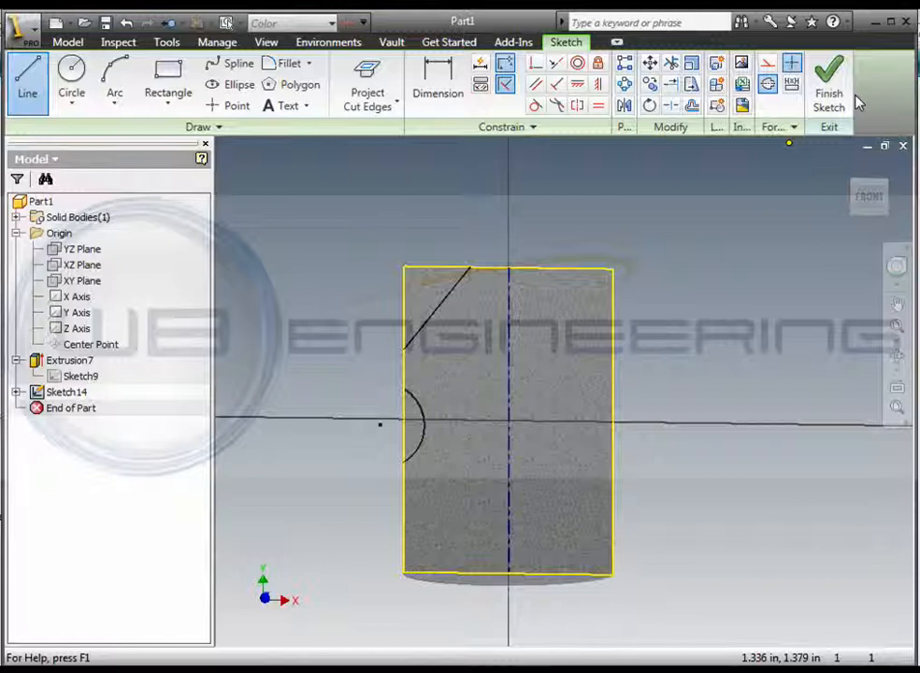
- Finish Sketch14 and revolve the triangle and arc profiles around the Y Axis
{"action": "left_click", "coordinate": [829, 83]}
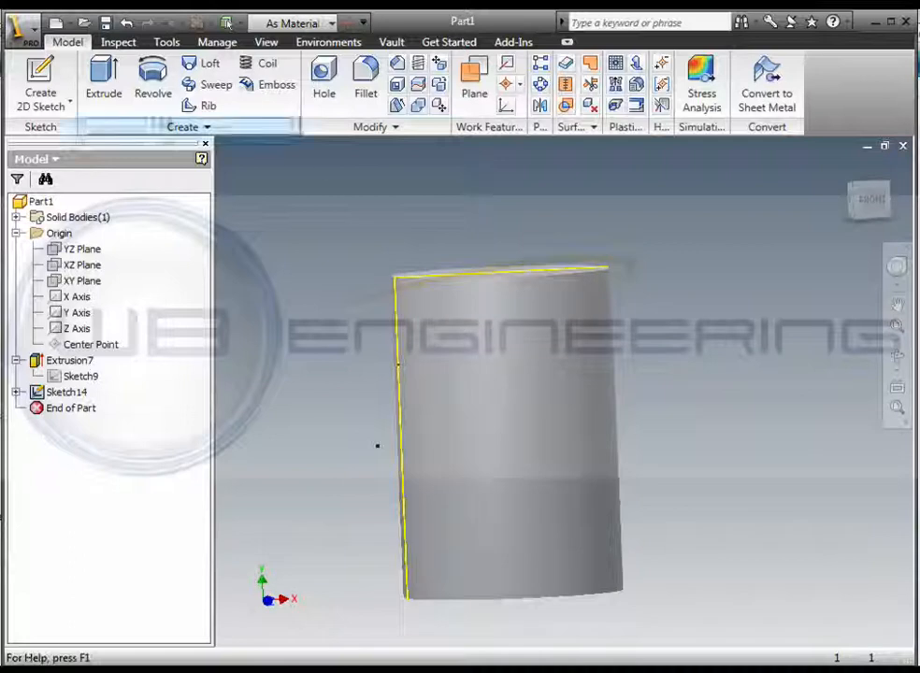
{"action": "left_click", "coordinate": [153, 80]}
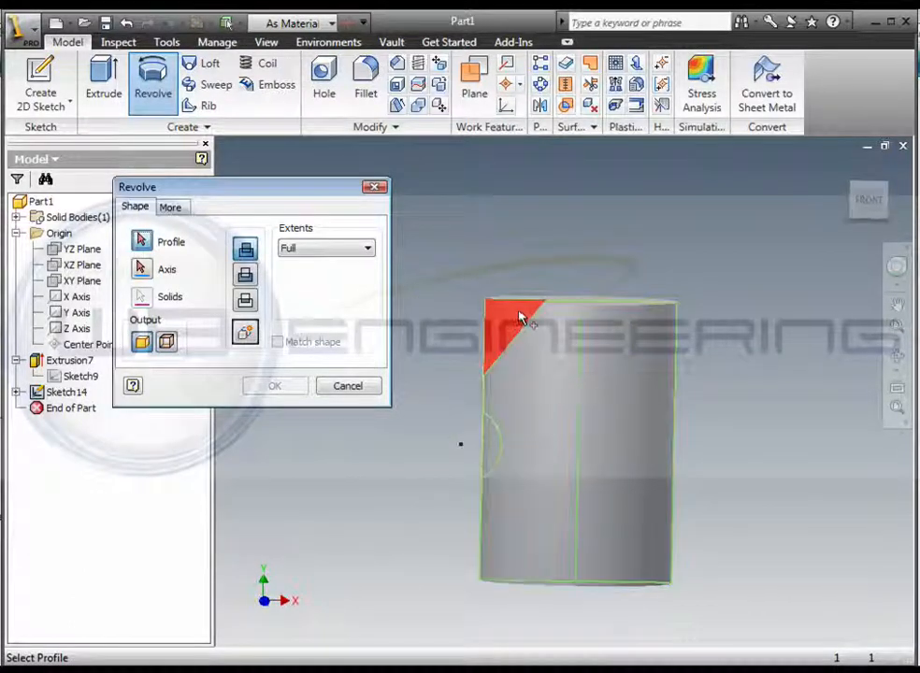
{"action": "mouse_move", "coordinate": [493, 447]}
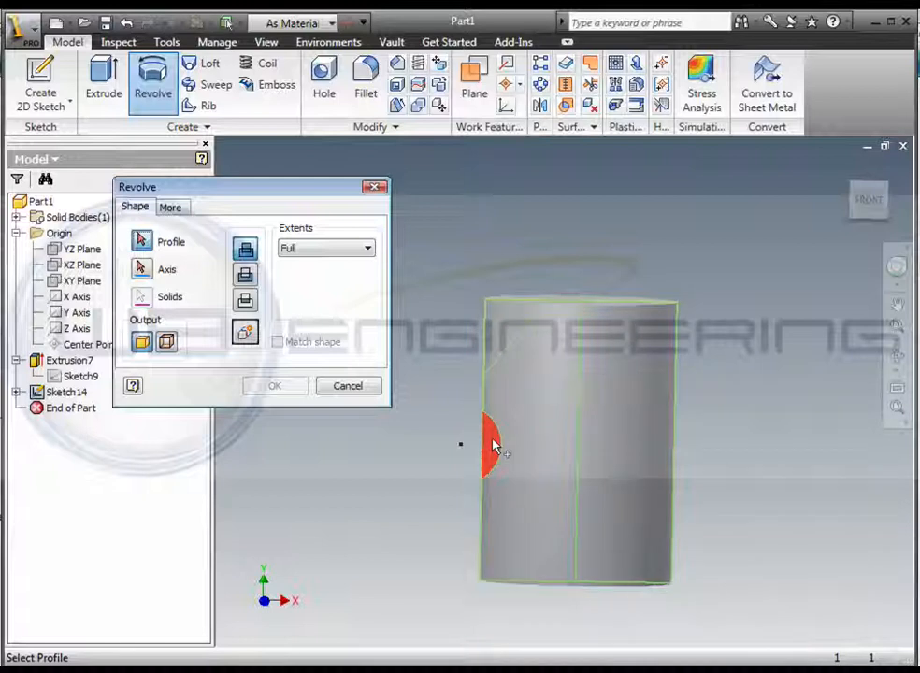
{"action": "left_click_drag", "start_coordinate": [496, 444], "coordinate": [510, 328]}
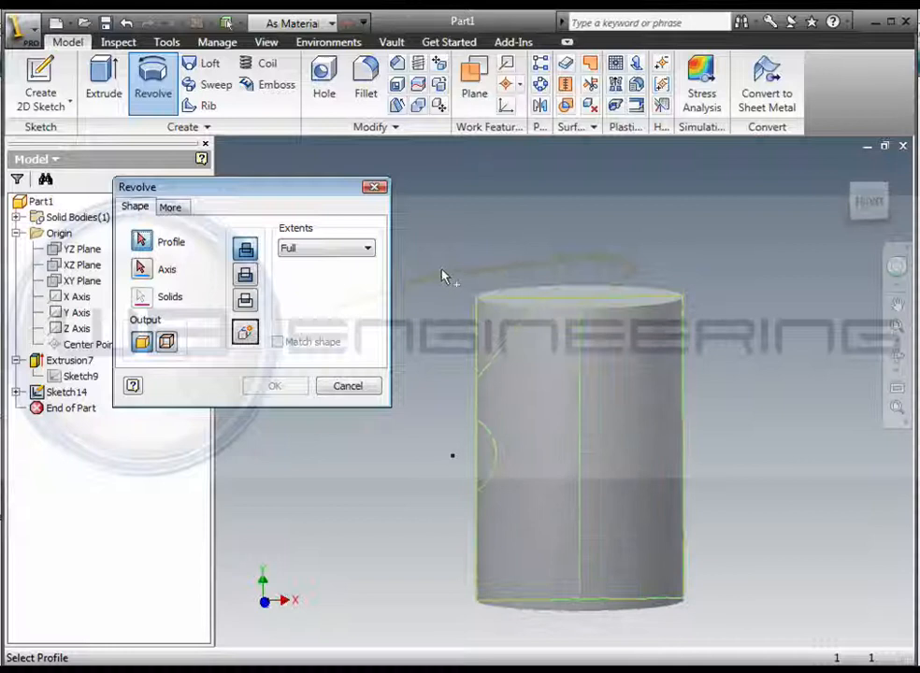
{"action": "left_click", "coordinate": [544, 339]}
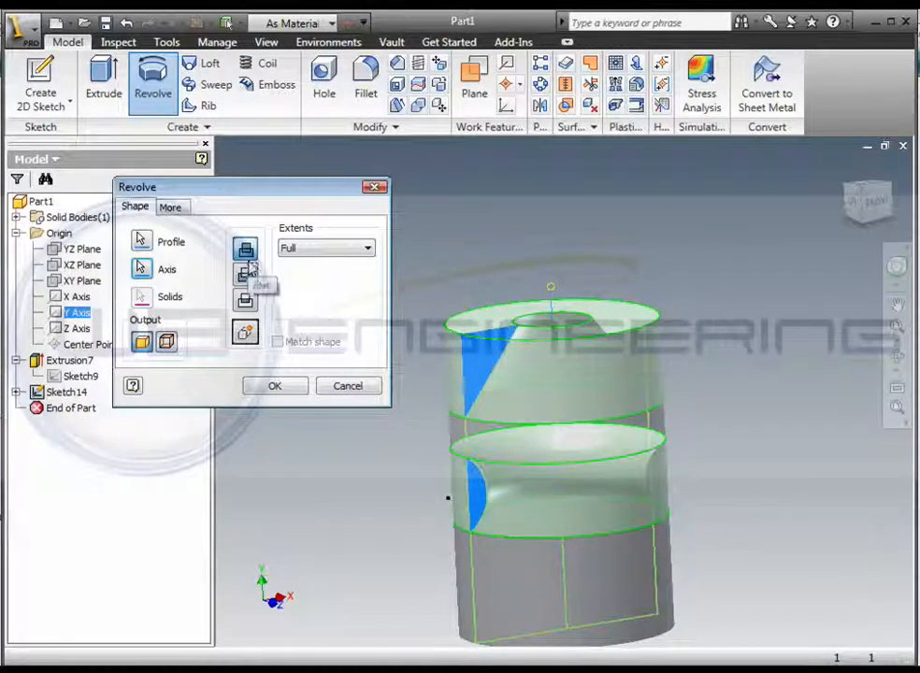
{"action": "mouse_move", "coordinate": [245, 272]}
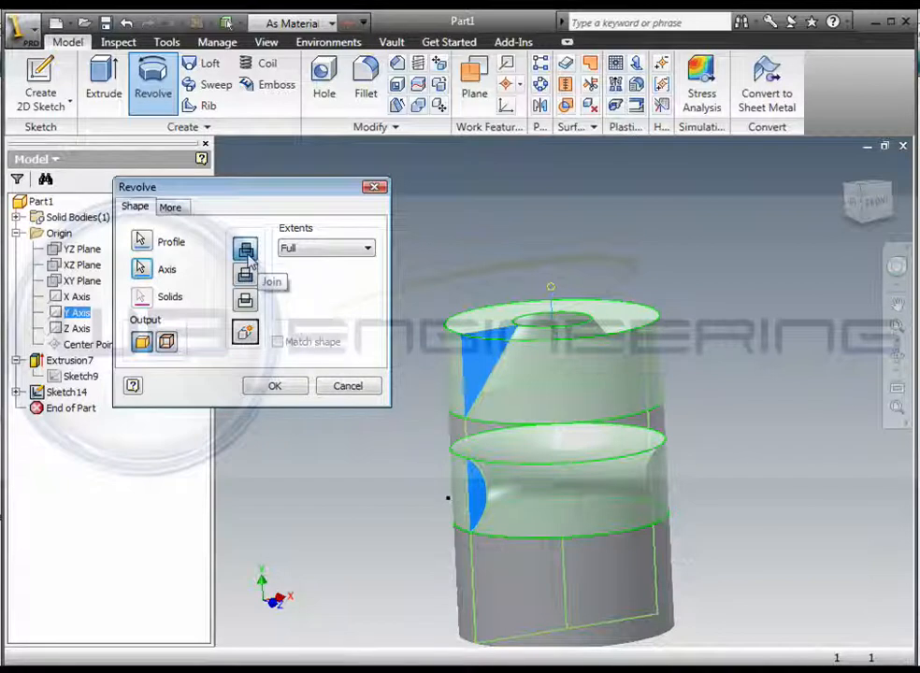
{"action": "mouse_move", "coordinate": [245, 274]}
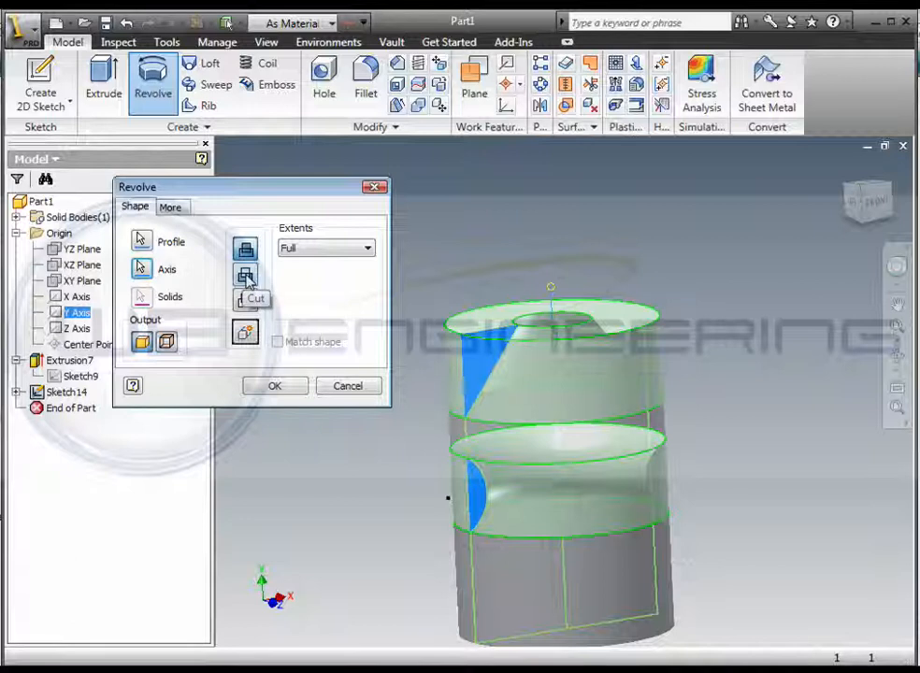
{"action": "mouse_move", "coordinate": [246, 300]}
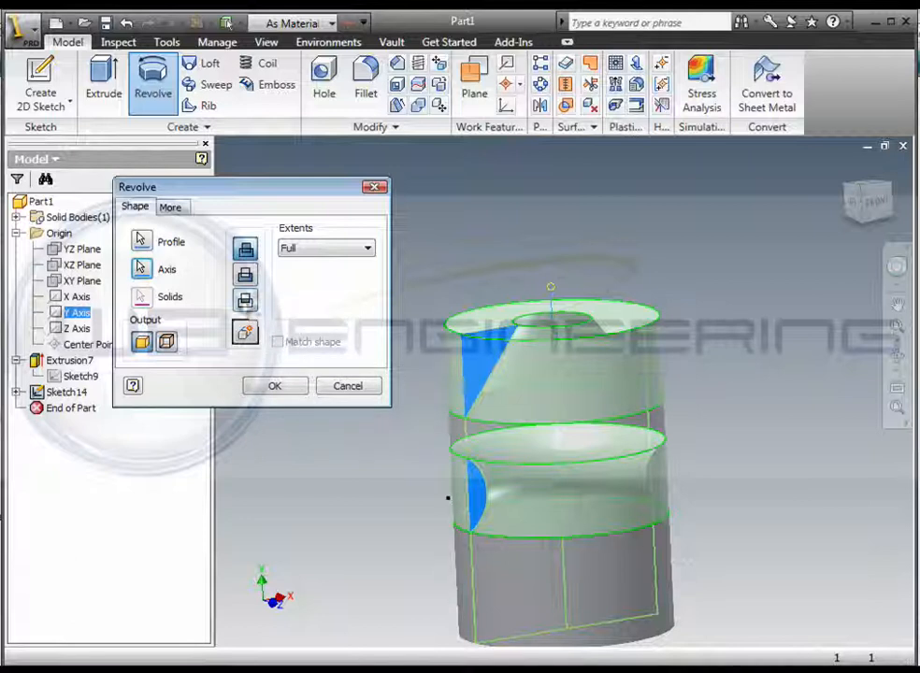
- Try a 90 deg angle extent in both directions, then use a Full extent with Cut output
{"action": "left_click", "coordinate": [367, 248]}
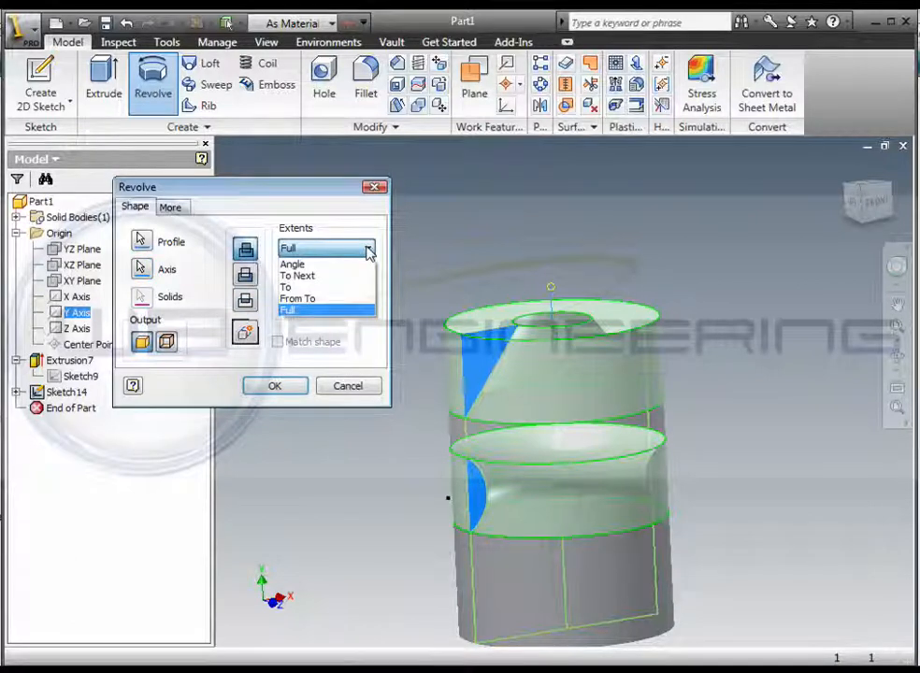
{"action": "mouse_move", "coordinate": [312, 249]}
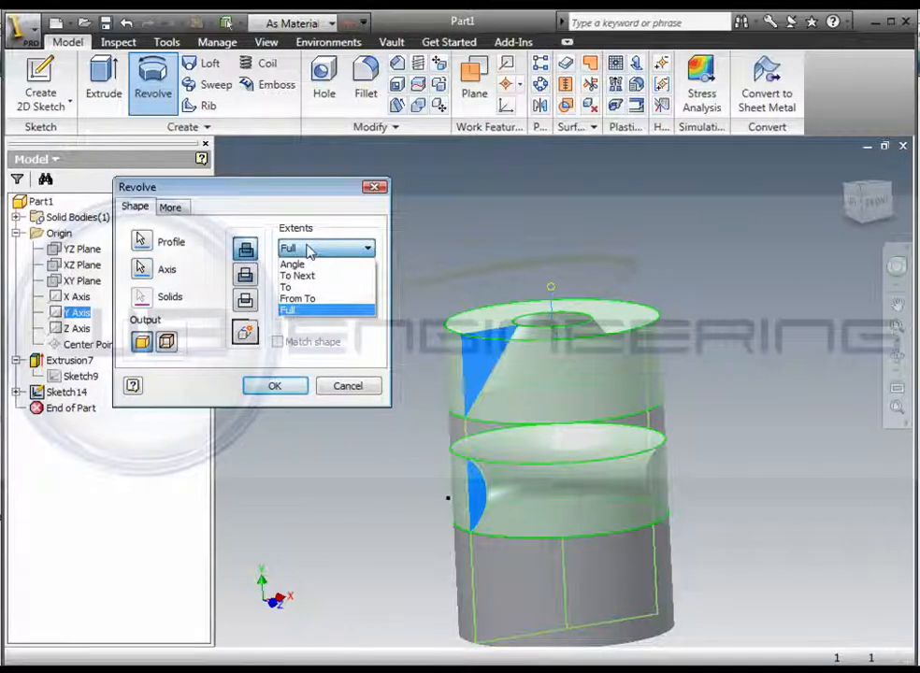
{"action": "mouse_move", "coordinate": [309, 266]}
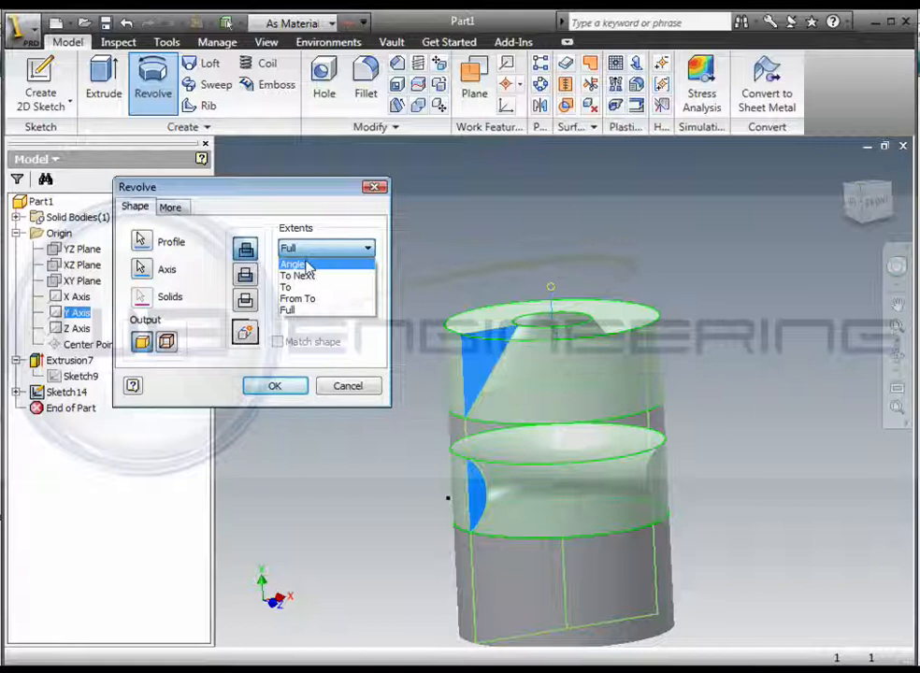
{"action": "left_click", "coordinate": [295, 263]}
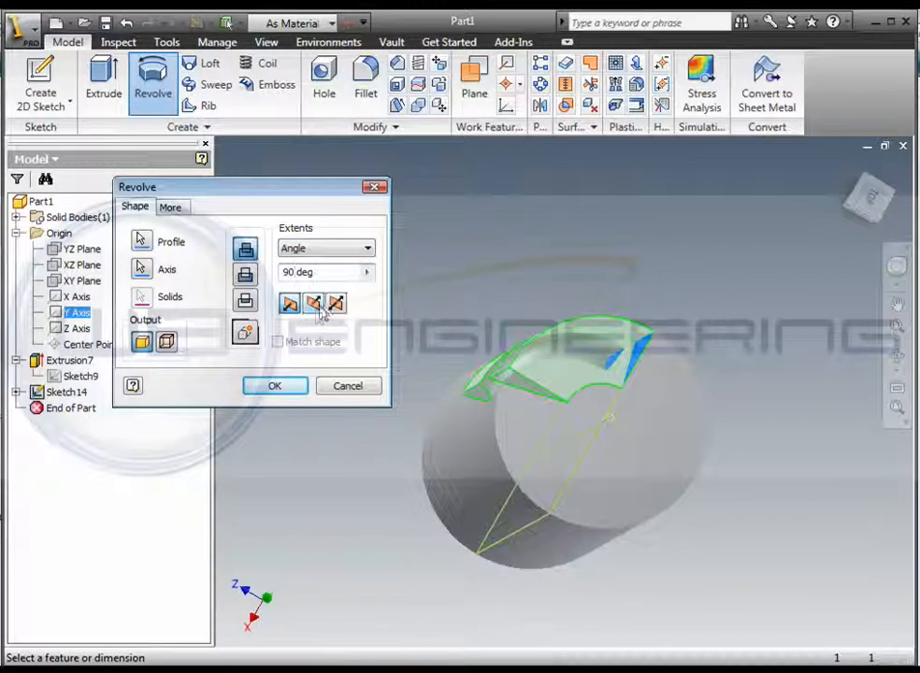
{"action": "left_click", "coordinate": [313, 303]}
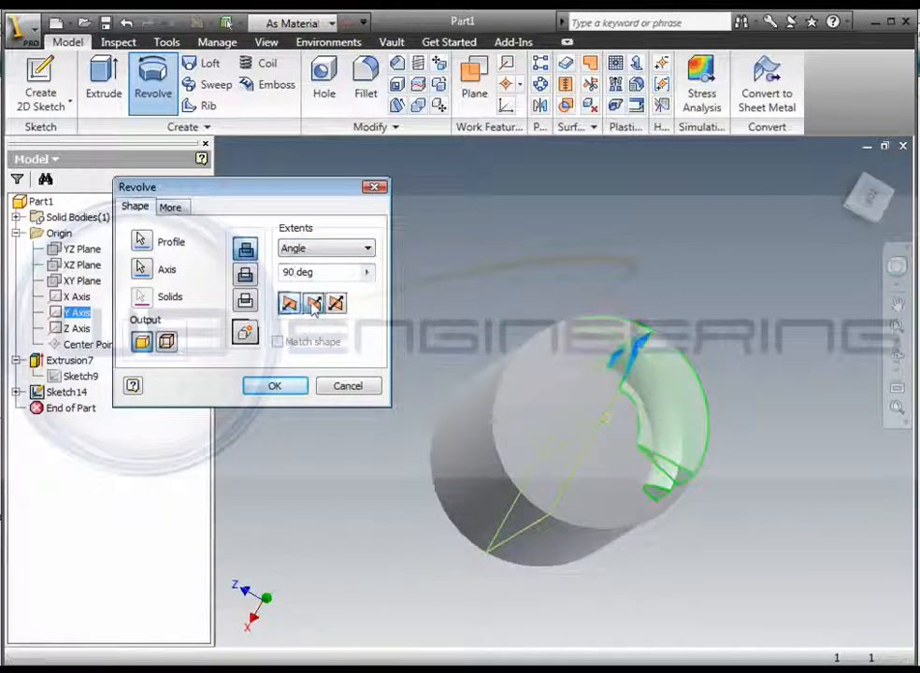
{"action": "left_click", "coordinate": [337, 303]}
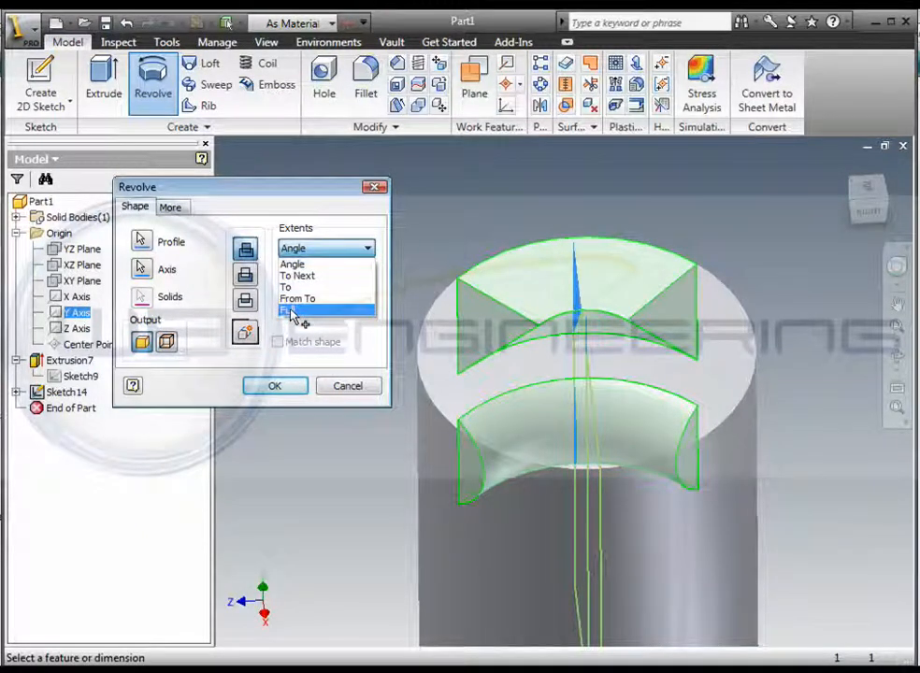
{"action": "left_click", "coordinate": [294, 309]}
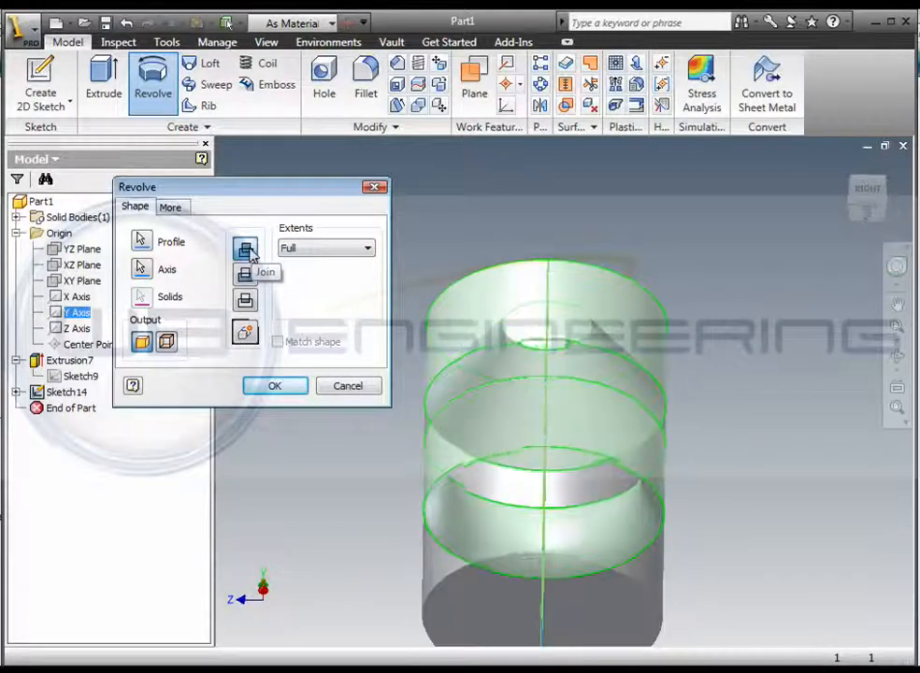
{"action": "left_click", "coordinate": [246, 274]}
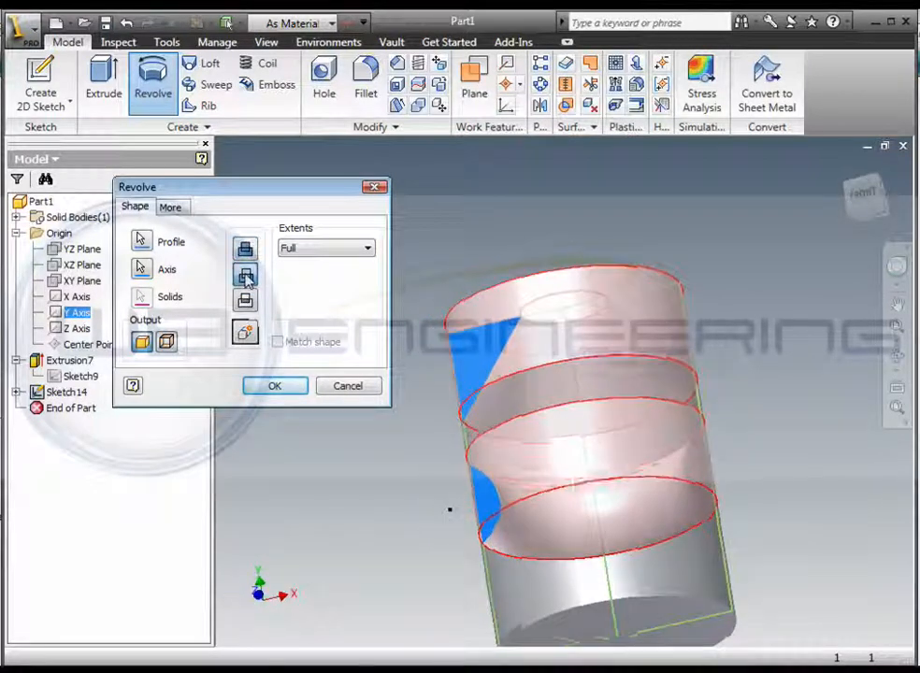
- Confirm the revolve cut, creating Revolution4 with a chamfered top and rounded groove
{"action": "left_click", "coordinate": [274, 385]}
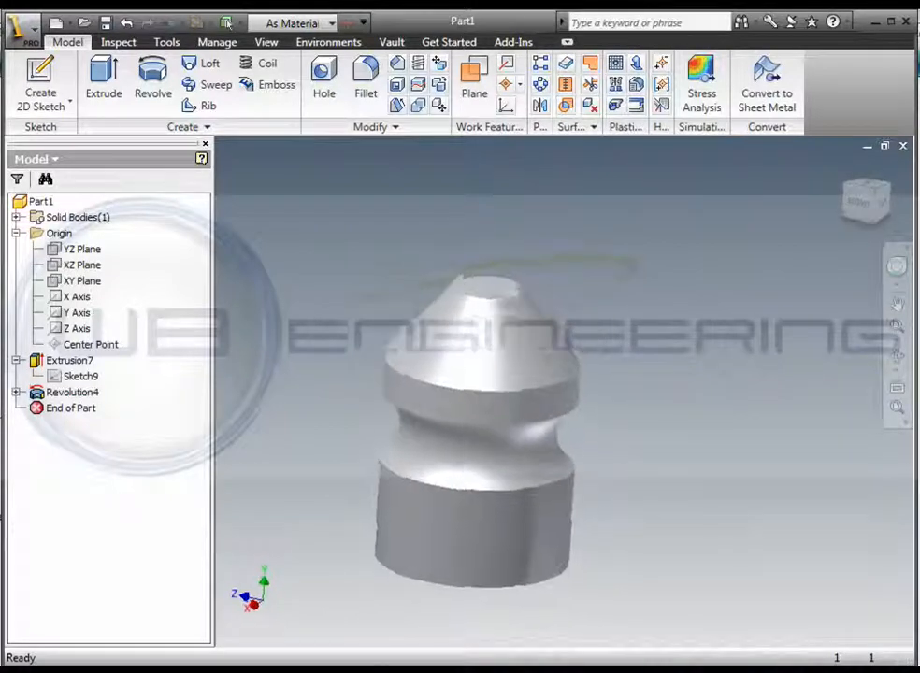
- Start Sketch15 on the XY Plane of the bullet-shaped part
{"action": "left_click", "coordinate": [83, 264]}
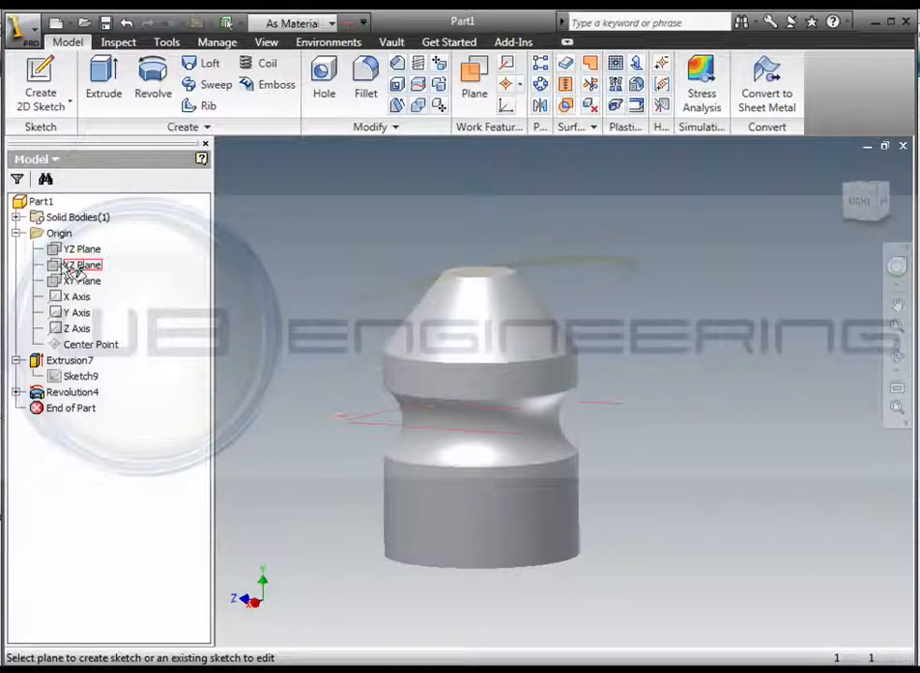
{"action": "left_click", "coordinate": [82, 281]}
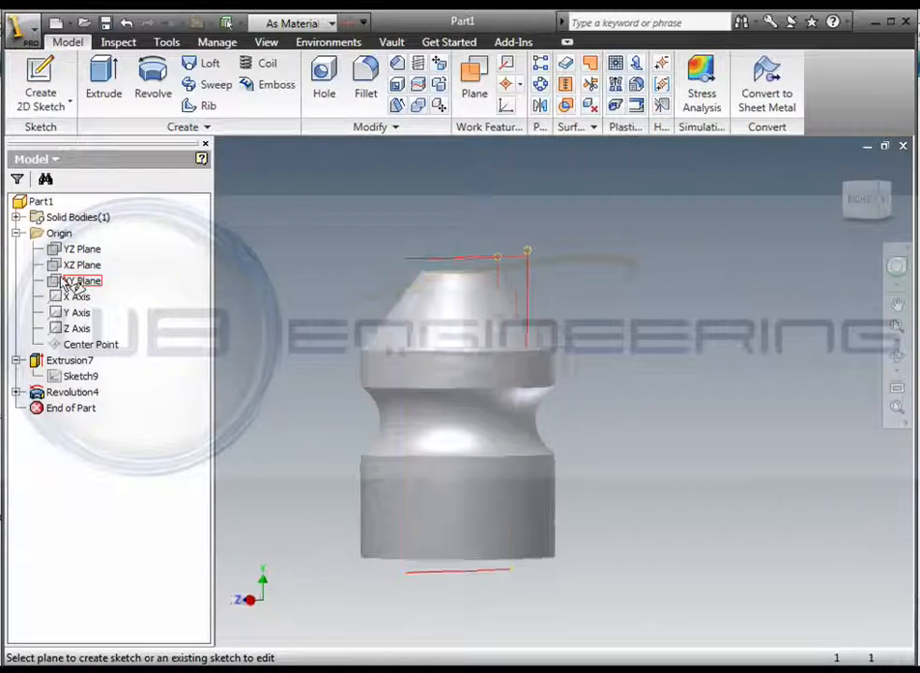
{"action": "left_click", "coordinate": [81, 265]}
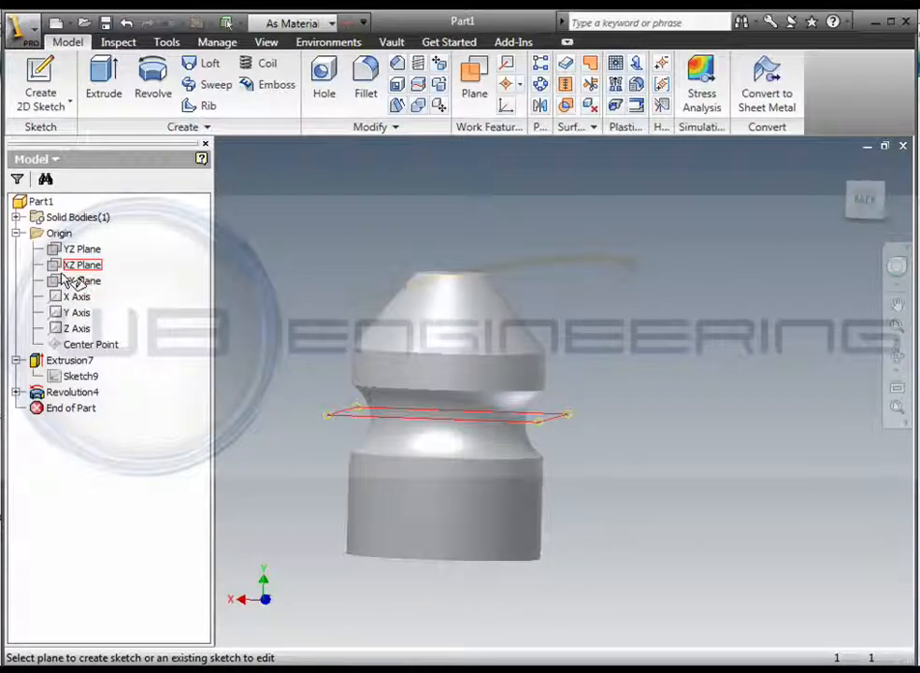
{"action": "left_click", "coordinate": [80, 281]}
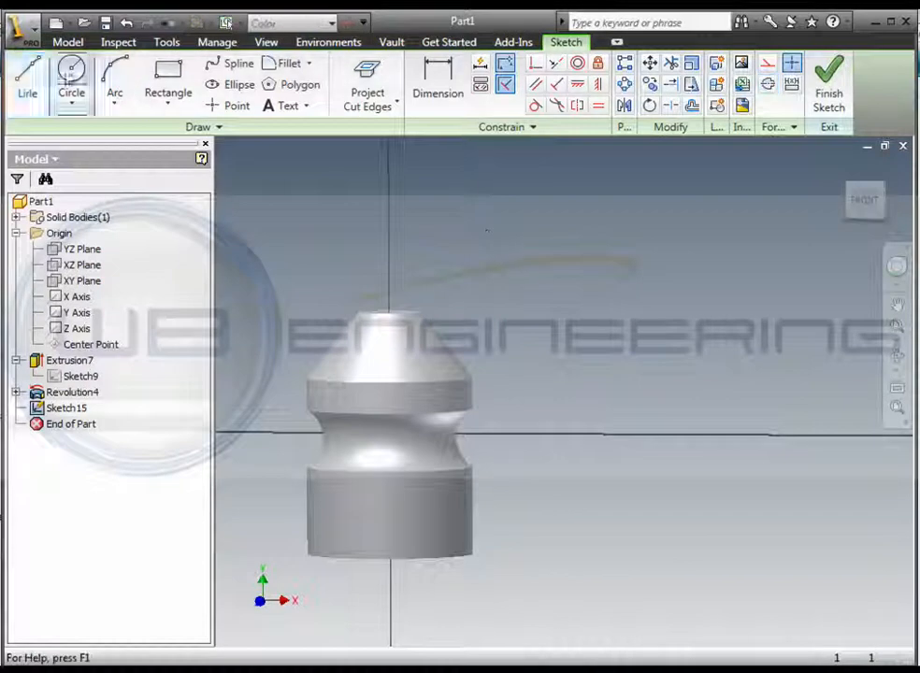
- Slice the bullet at the sketch plane and project its section outline into Sketch15
{"action": "left_click", "coordinate": [27, 80]}
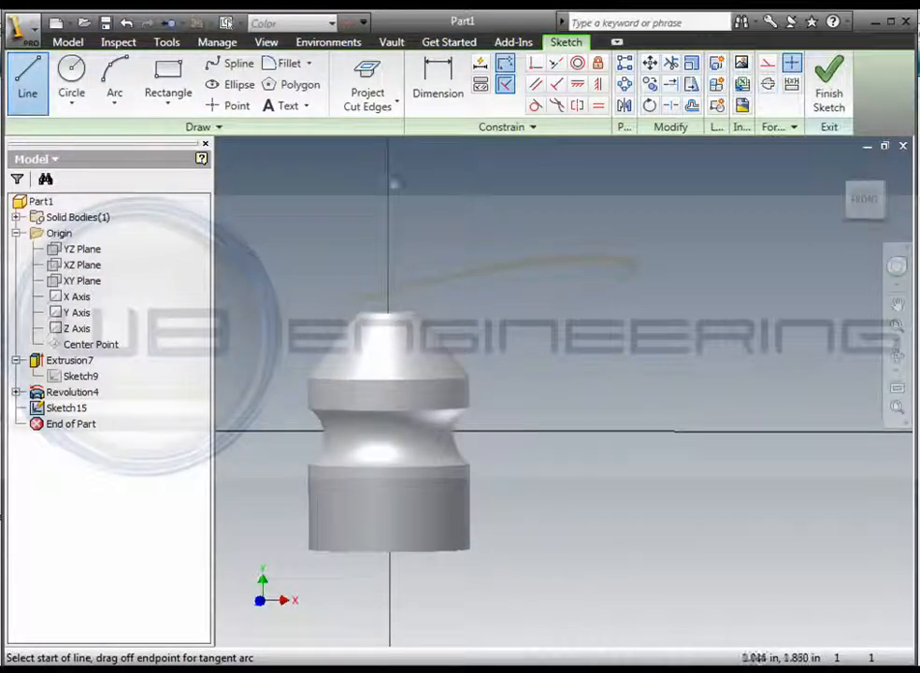
{"action": "left_click", "coordinate": [267, 41]}
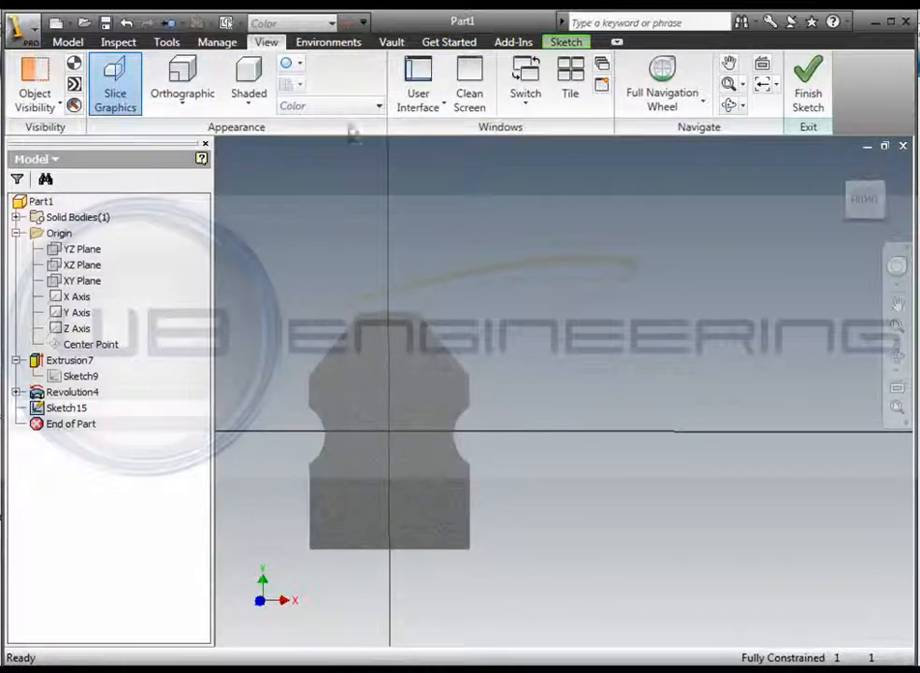
{"action": "left_click", "coordinate": [566, 42]}
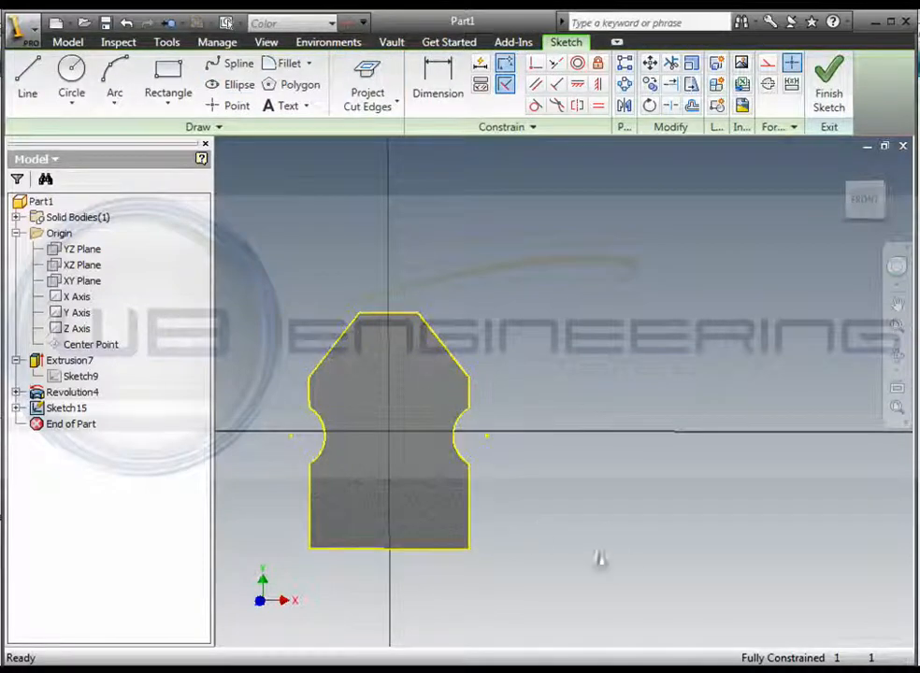
{"action": "left_click", "coordinate": [27, 80]}
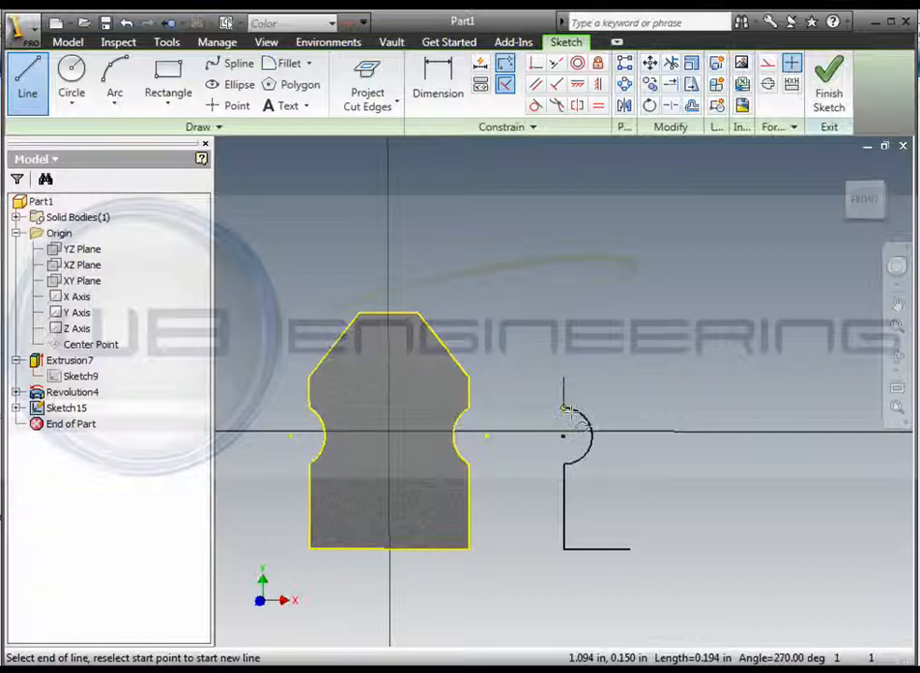
- Continue the profile line below the semicircular groove to close the half-profile
{"action": "left_click", "coordinate": [564, 381]}
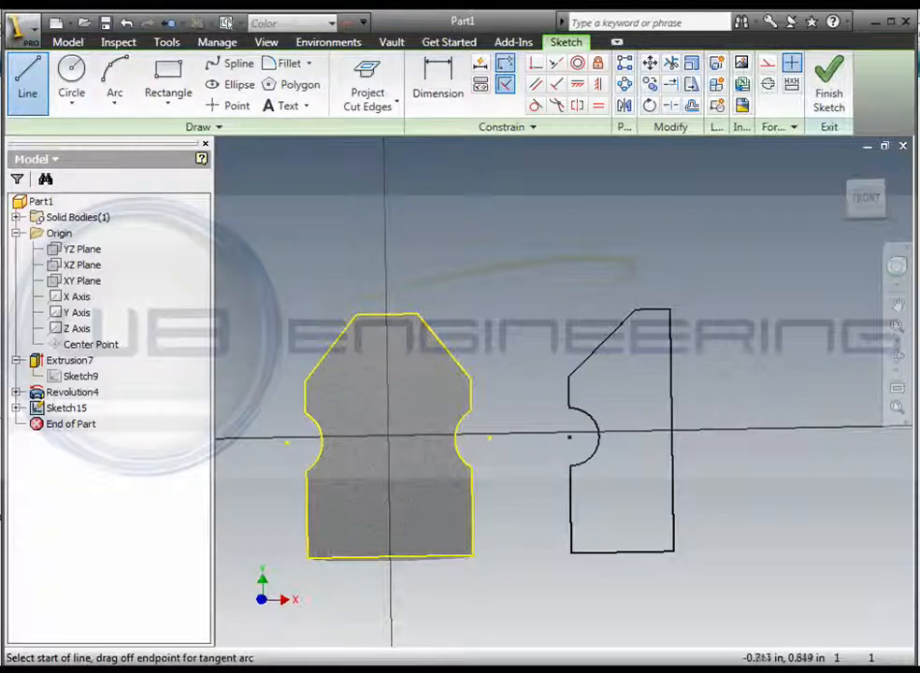
{"action": "mouse_move", "coordinate": [603, 435]}
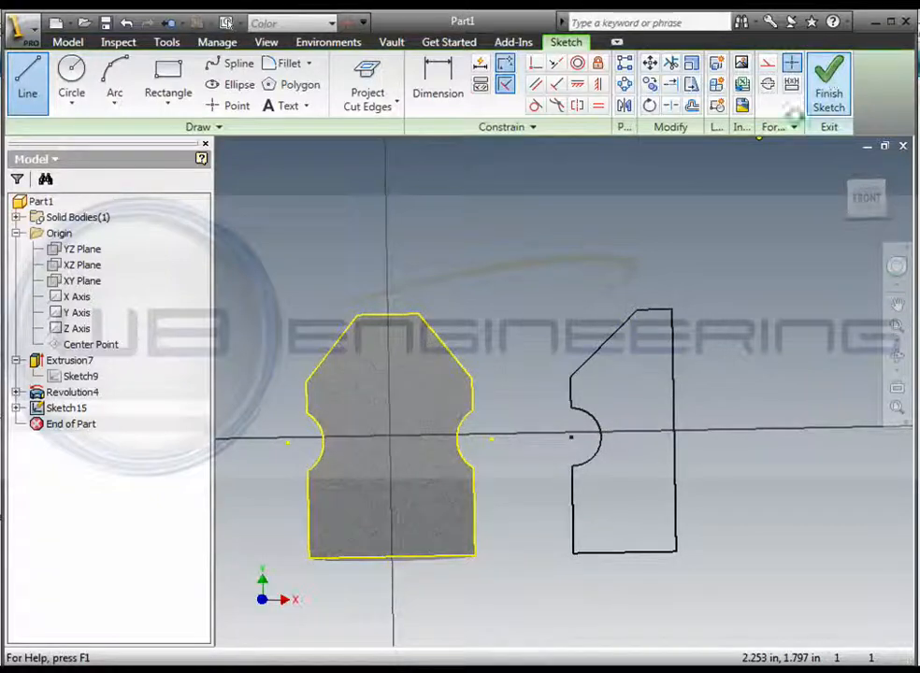
- Finish the sketch and revolve the new profile fully around its axis, creating Revolution5
{"action": "left_click", "coordinate": [826, 82]}
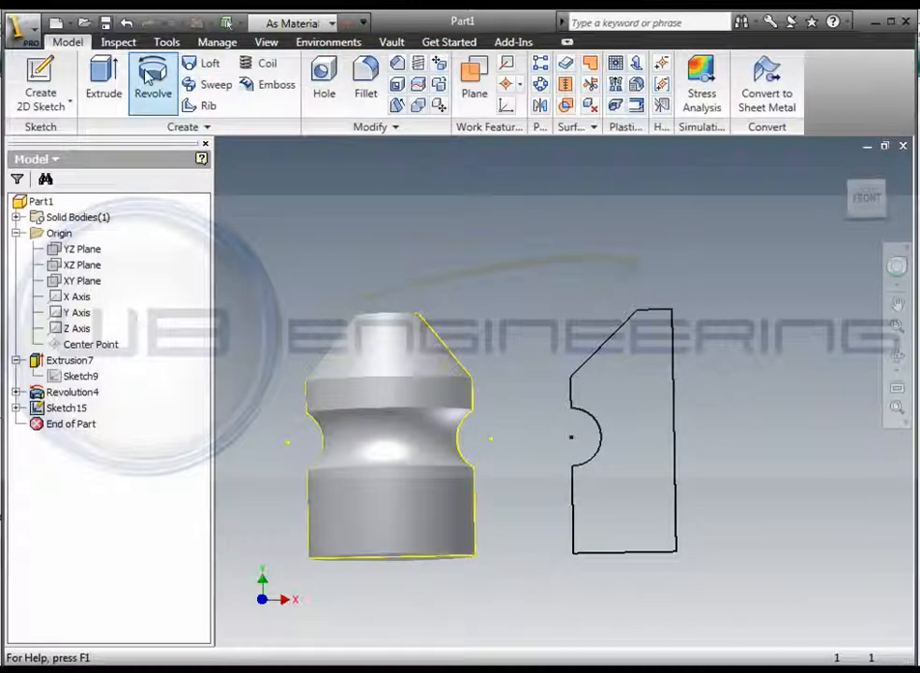
{"action": "left_click", "coordinate": [153, 84]}
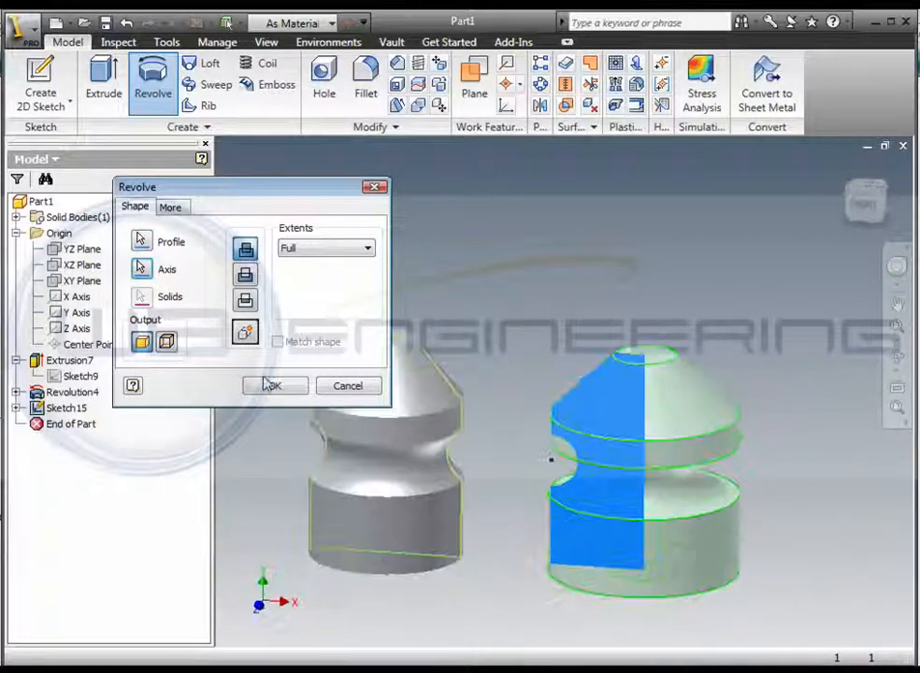
{"action": "left_click", "coordinate": [274, 386]}
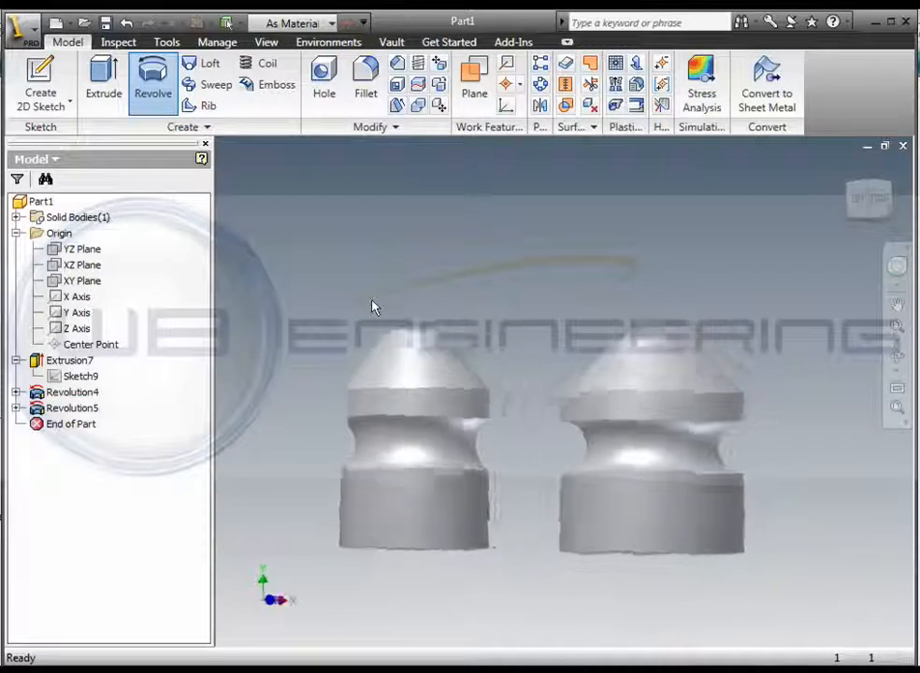